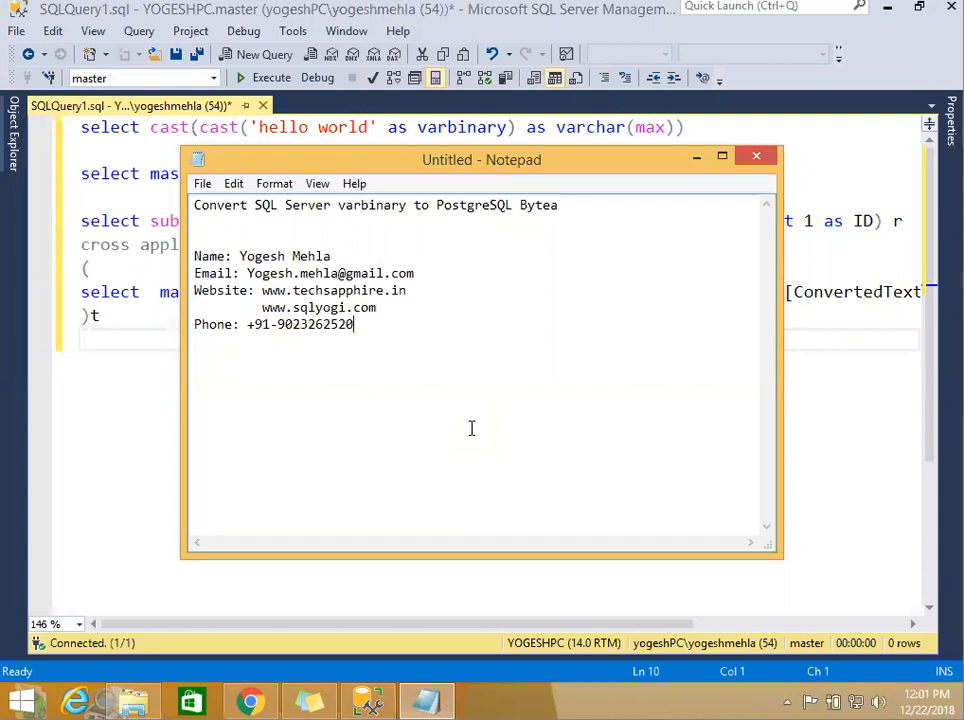
mouse_move(642, 458)
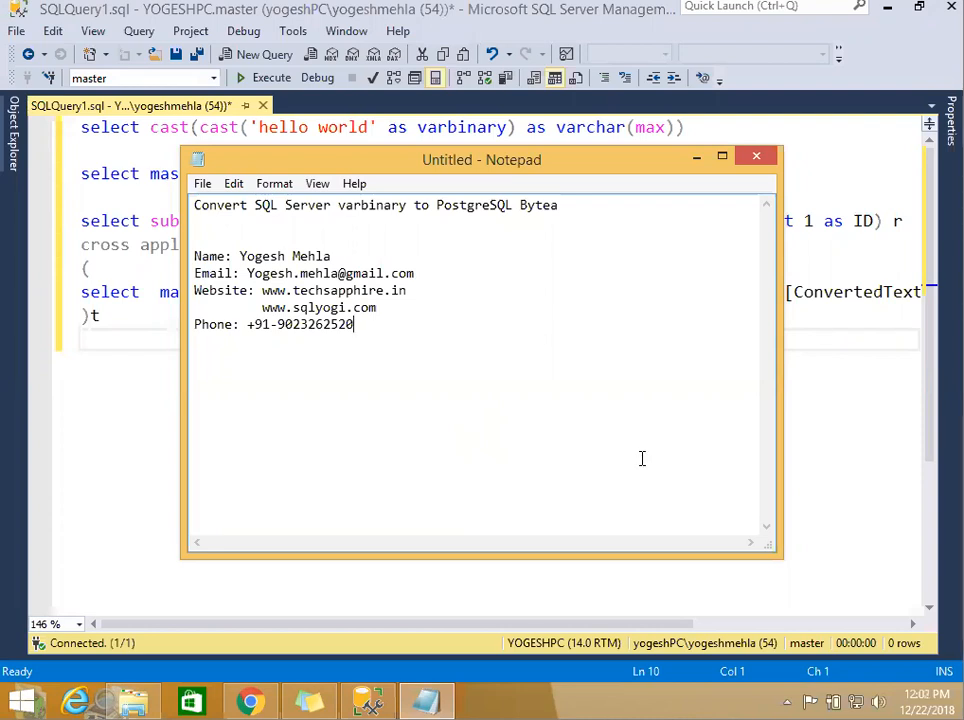
mouse_move(548, 340)
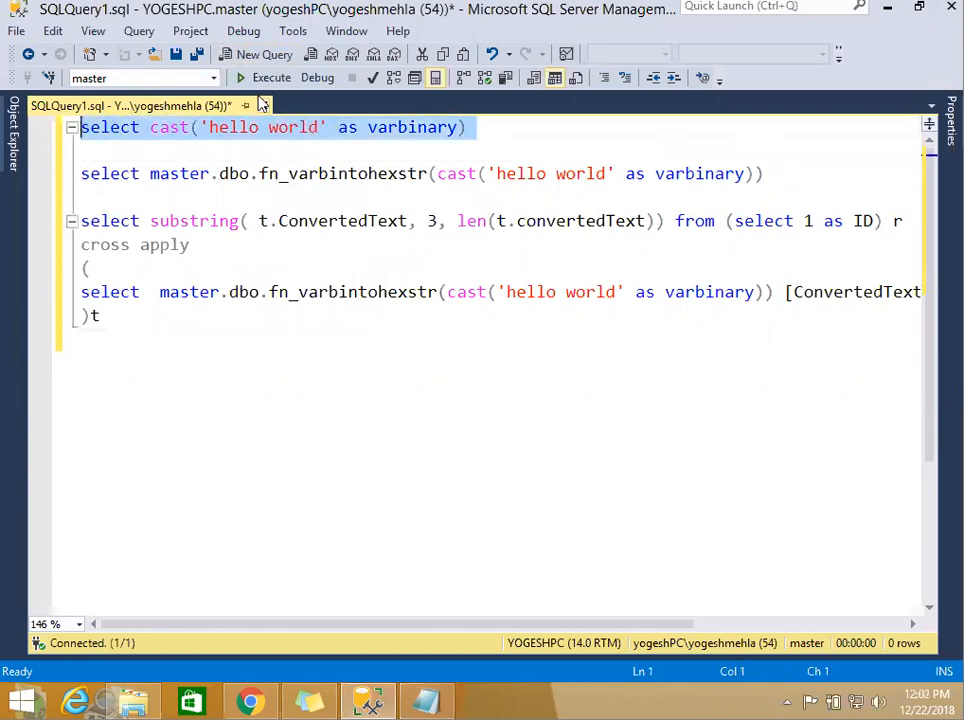
mouse_move(272, 76)
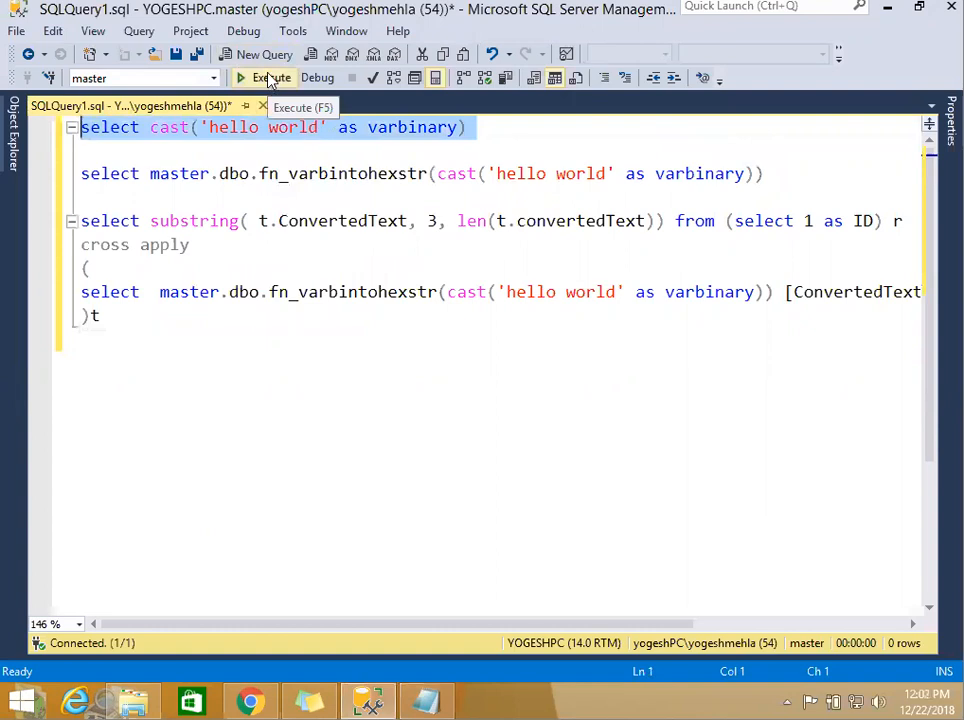
- Execute the varbinary cast and place its result 0x68656C6C6F20776F726C64 in the editor, selecting the digits after 0x
left_click(272, 76)
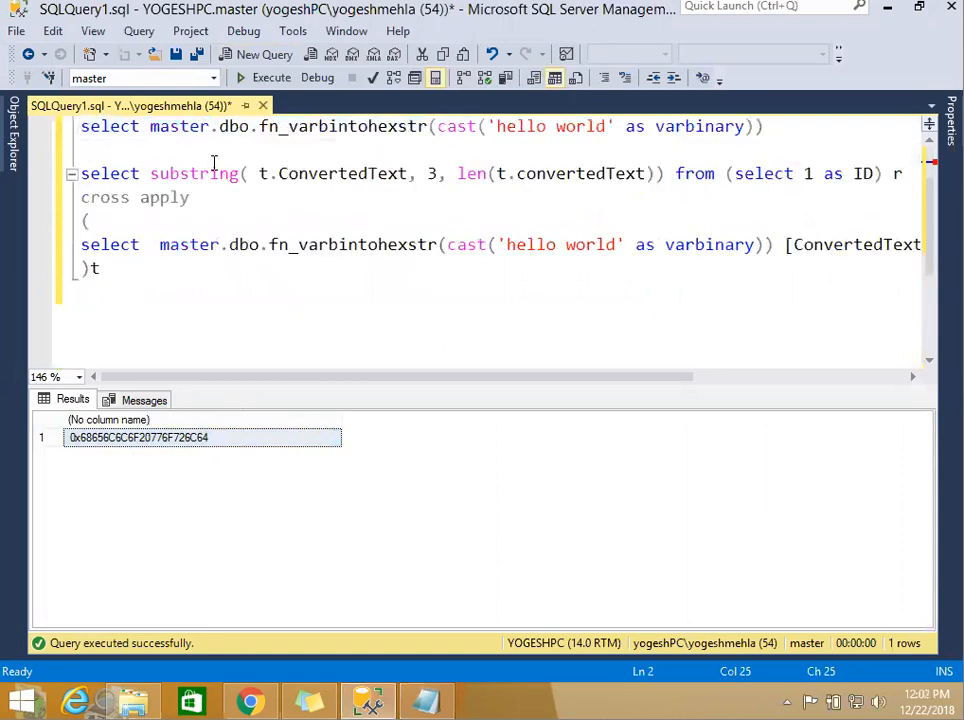
scroll("up", 3)
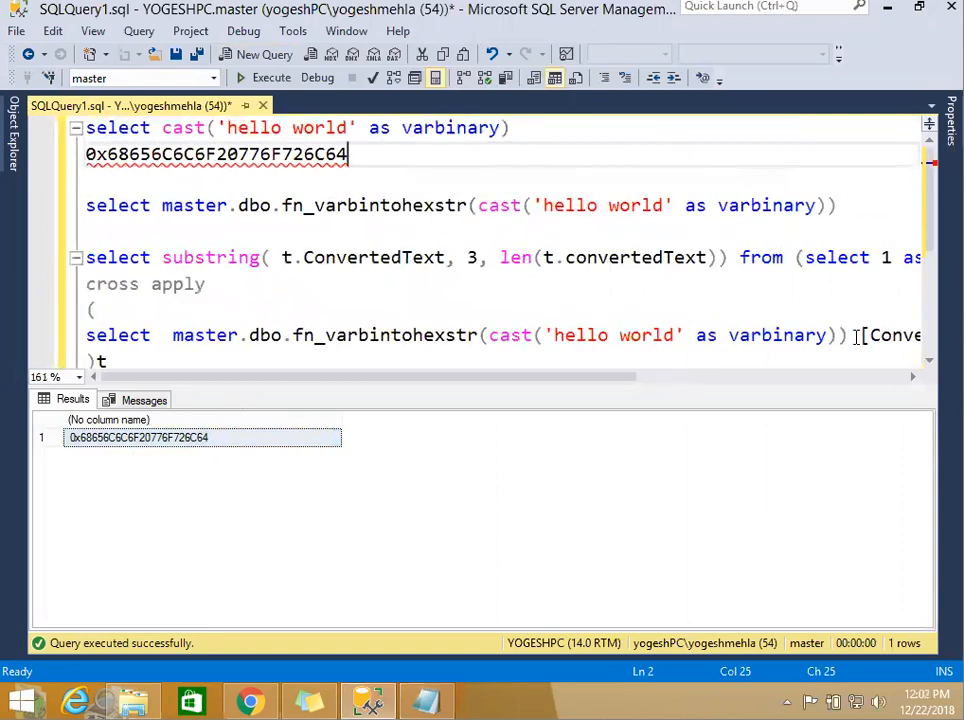
left_click(176, 336)
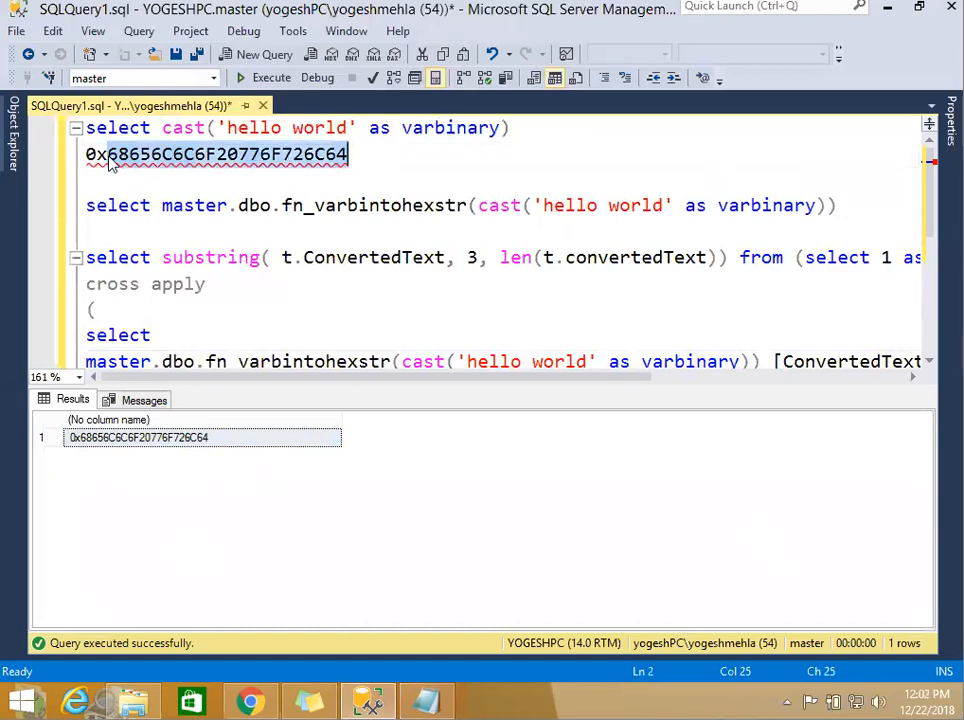
left_click(88, 154)
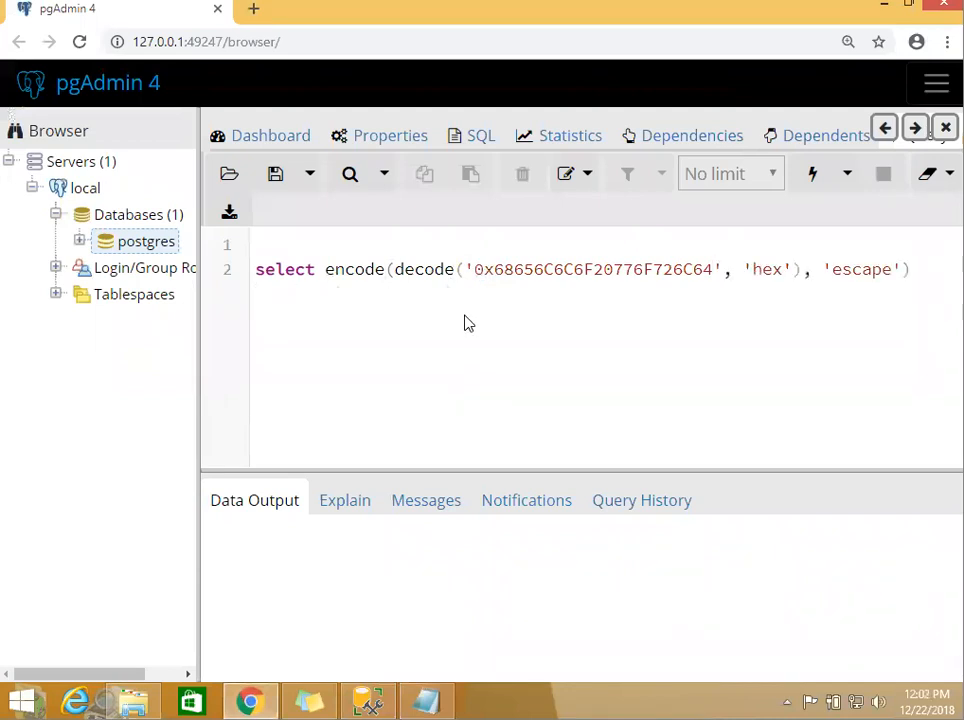
- Execute the encode(decode(...,'hex'),'escape') query, which errors on the invalid hex digit "x"
left_click(812, 172)
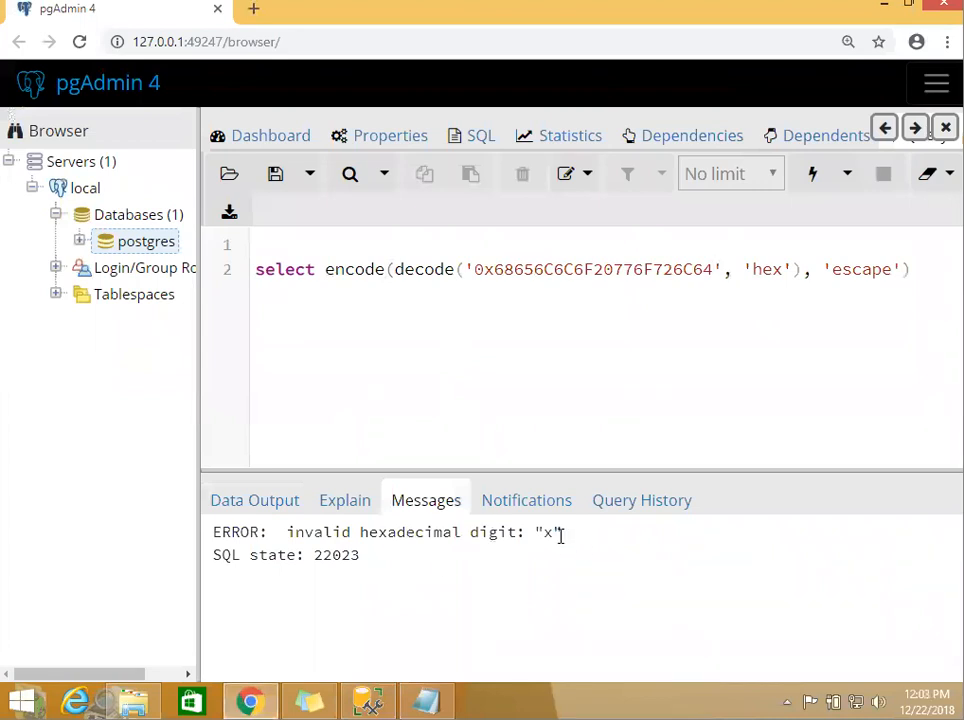
mouse_move(616, 372)
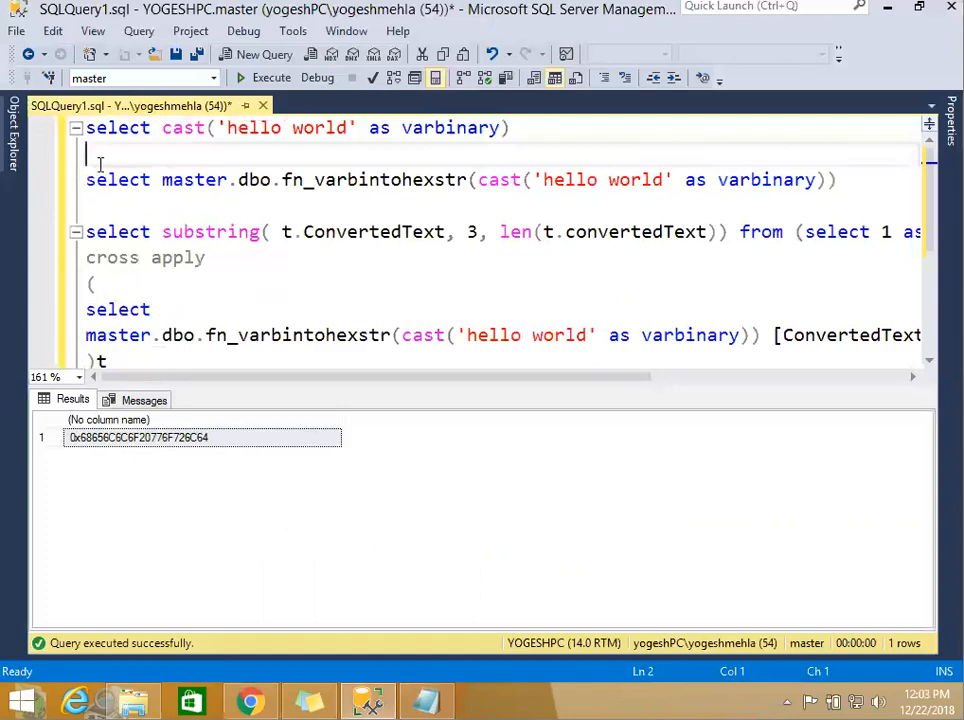
mouse_move(184, 128)
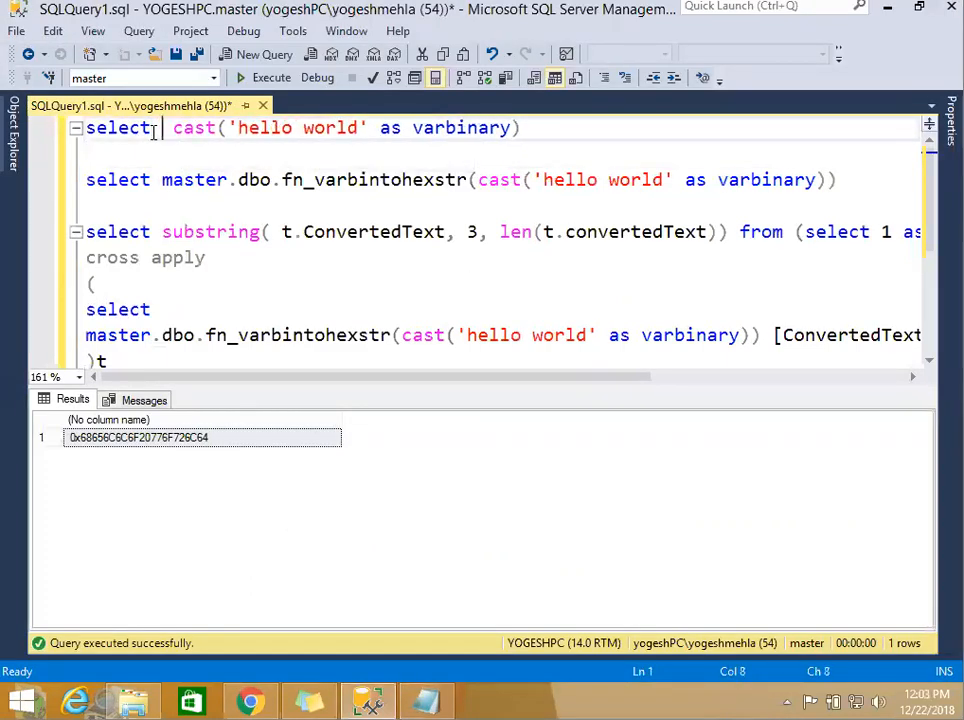
mouse_move(192, 128)
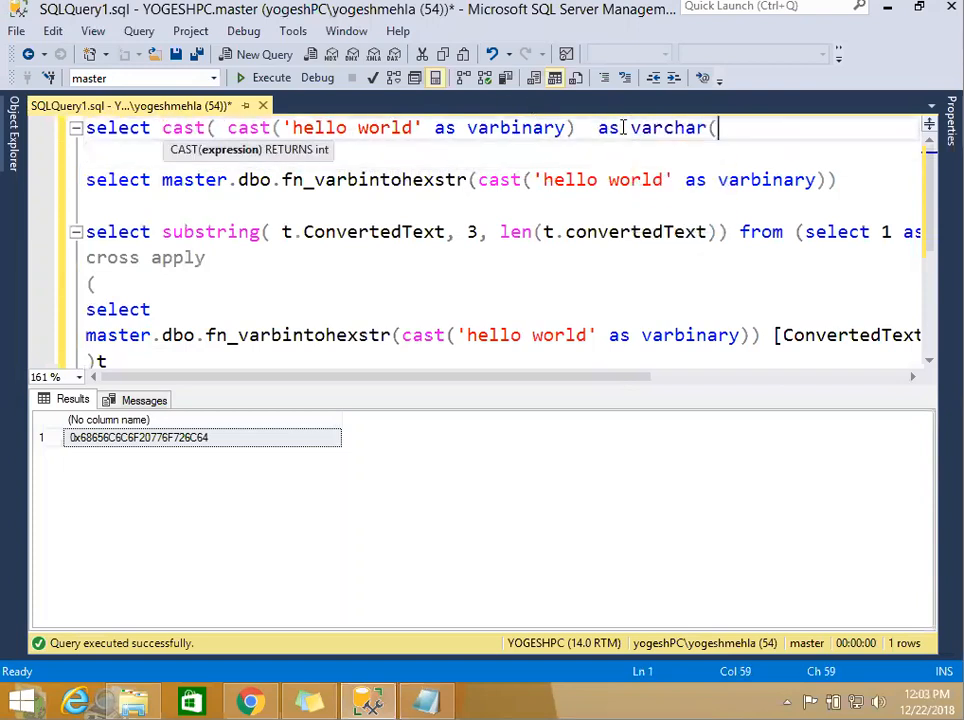
- Wrap the cast in cast(... as varchar(100)) to get hello world, then revert the line
type("100))")
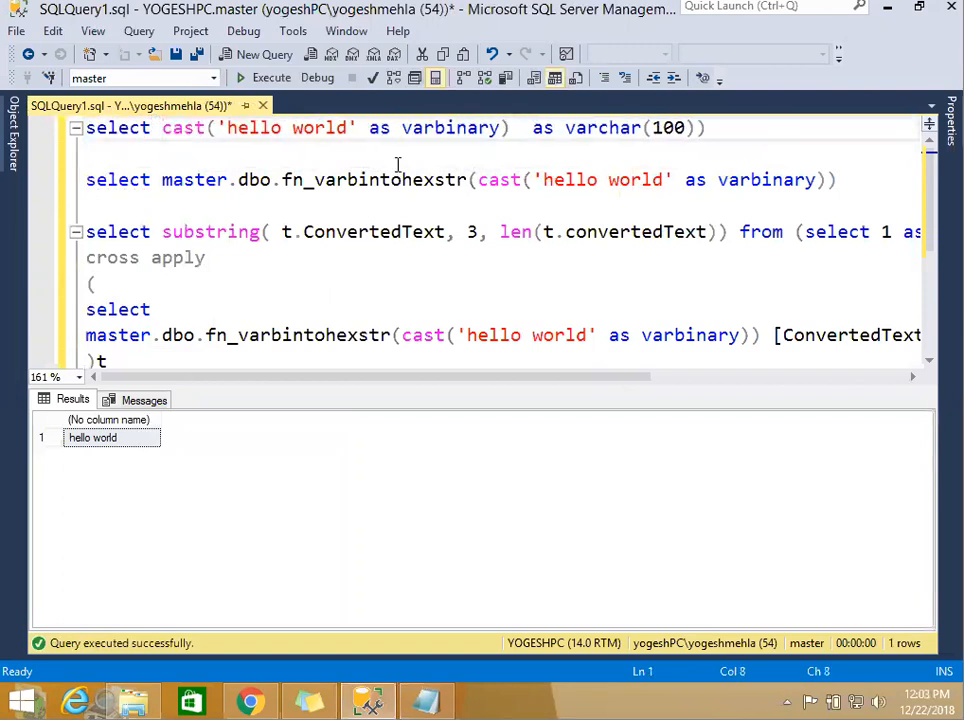
left_click(532, 128)
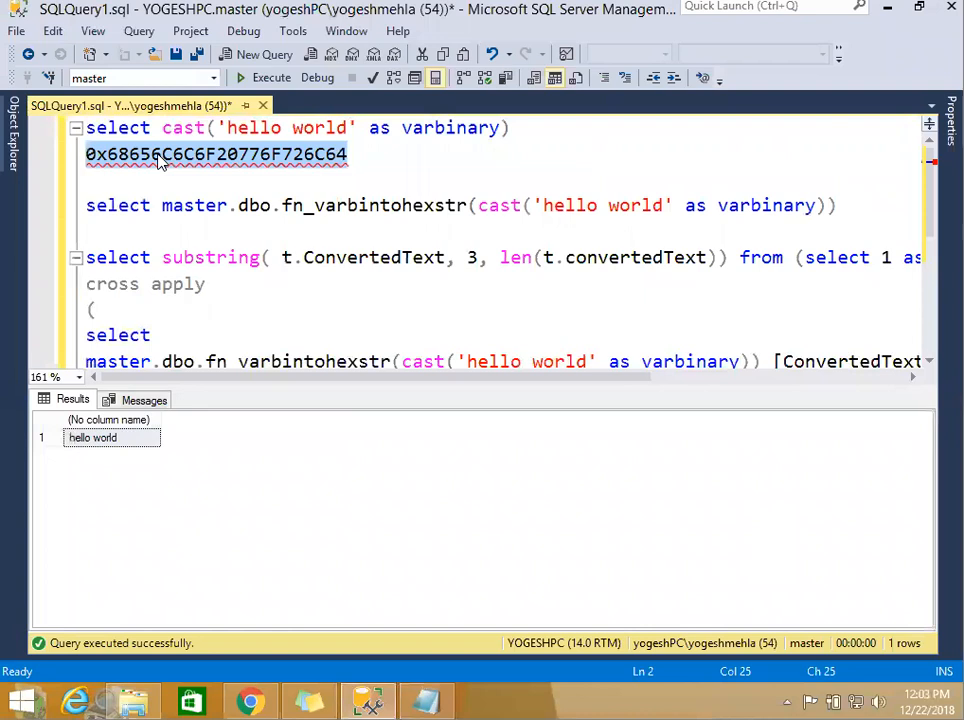
mouse_move(126, 108)
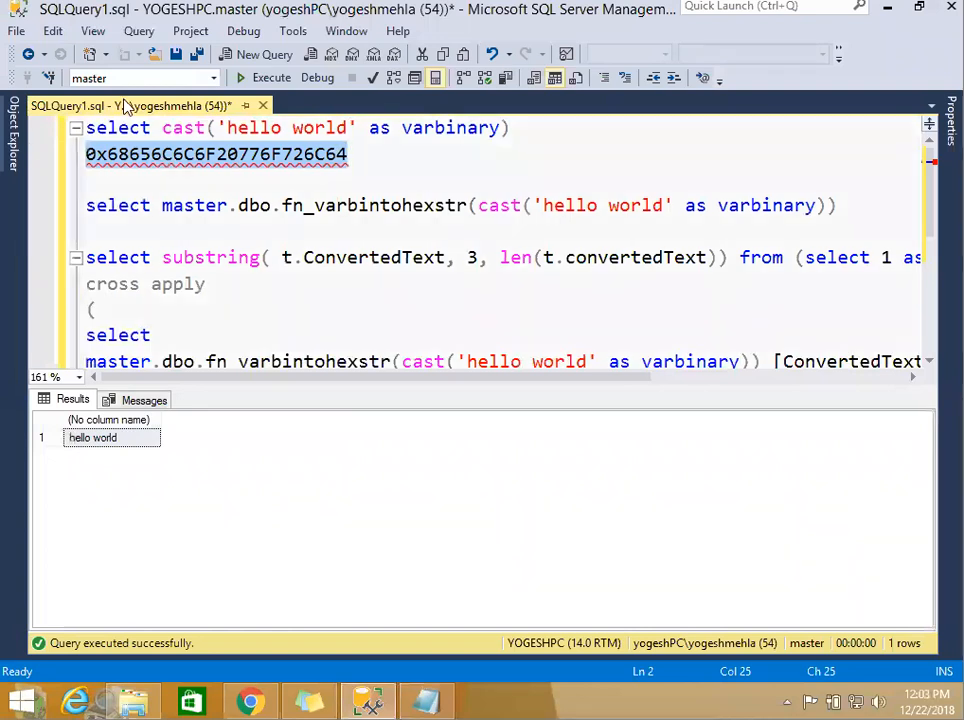
left_click(268, 128)
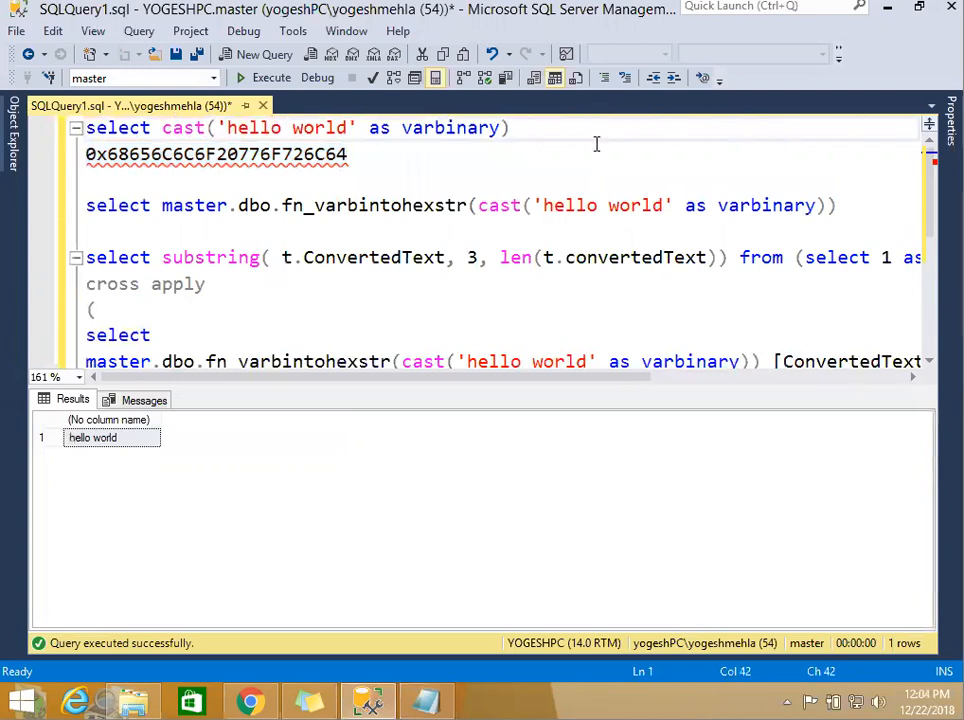
mouse_move(102, 172)
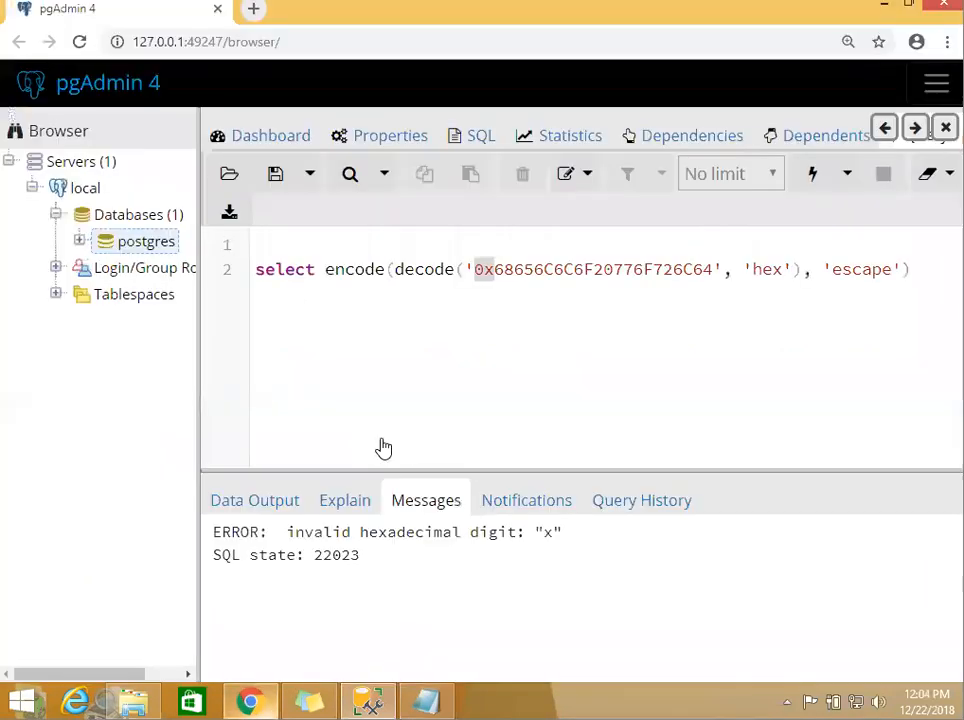
- Remove the 0x prefix from the literal and execute the decode query, returning hello world
left_click(476, 268)
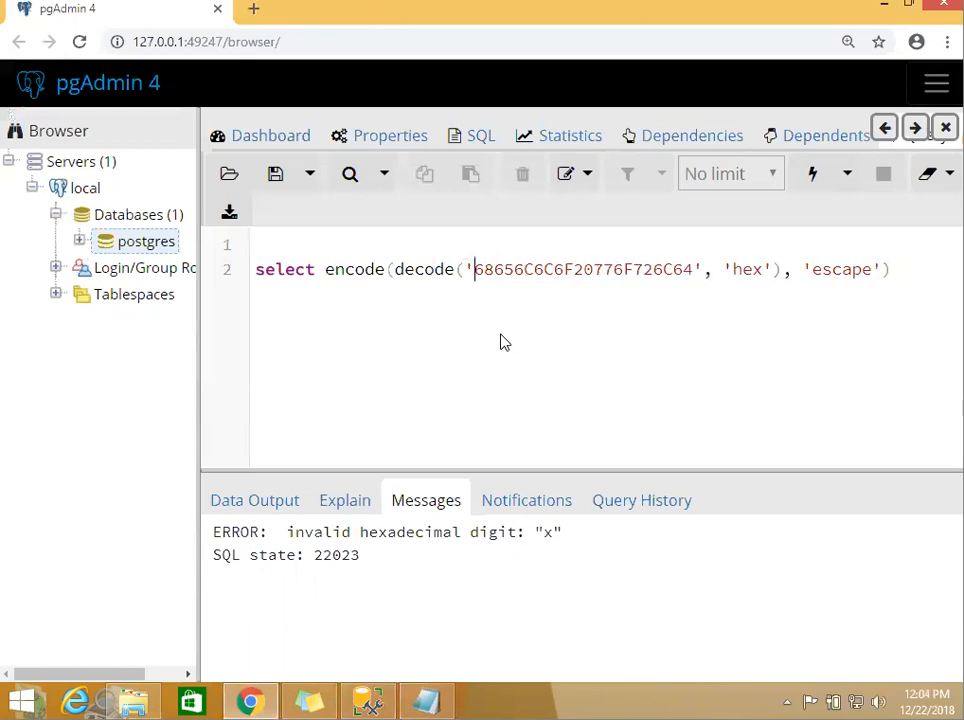
left_click(812, 172)
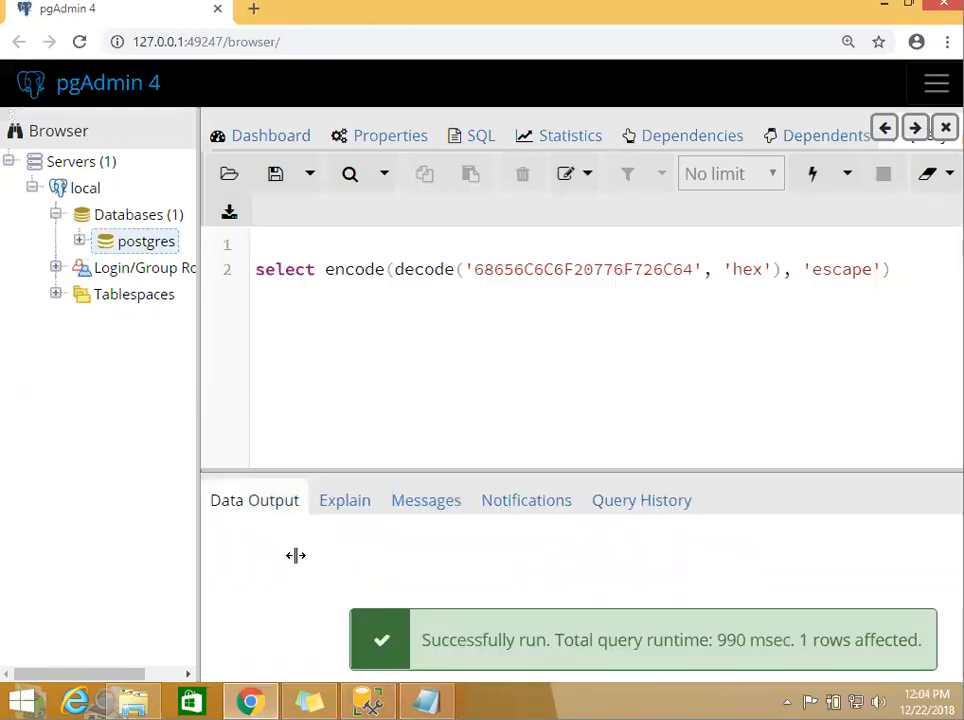
left_click(812, 172)
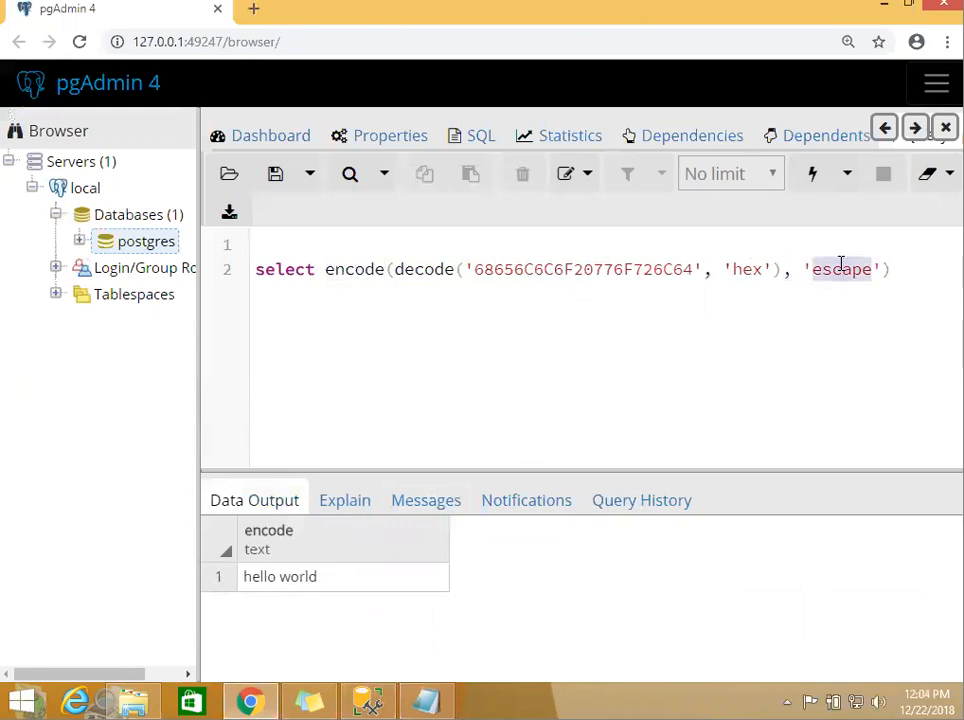
- Highlight the 'escape' encoding argument in the decode query
left_click(856, 268)
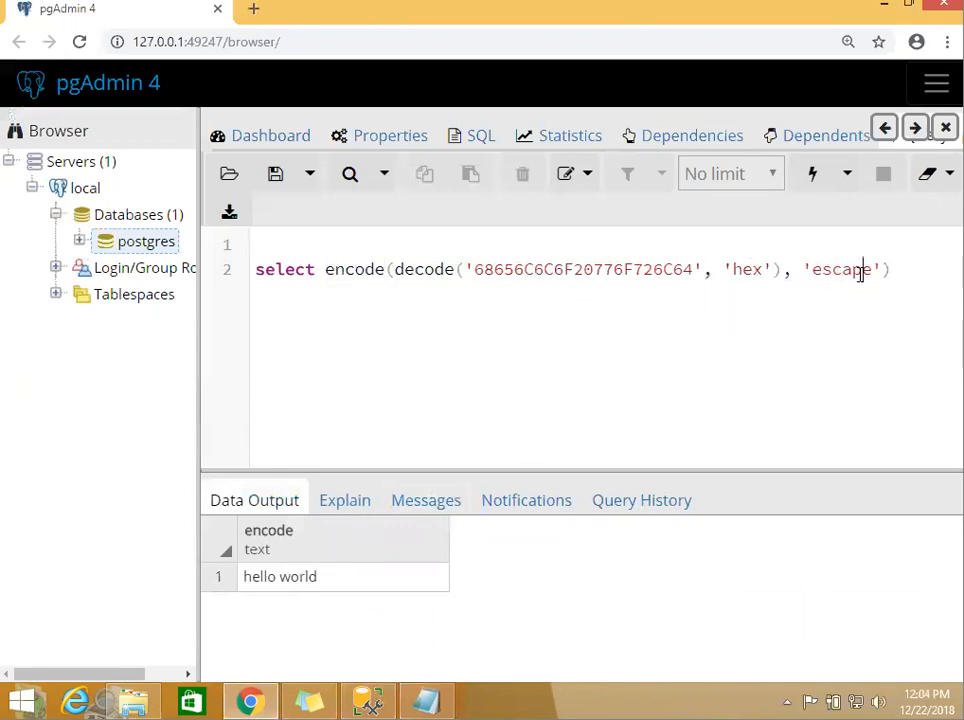
double_click(840, 268)
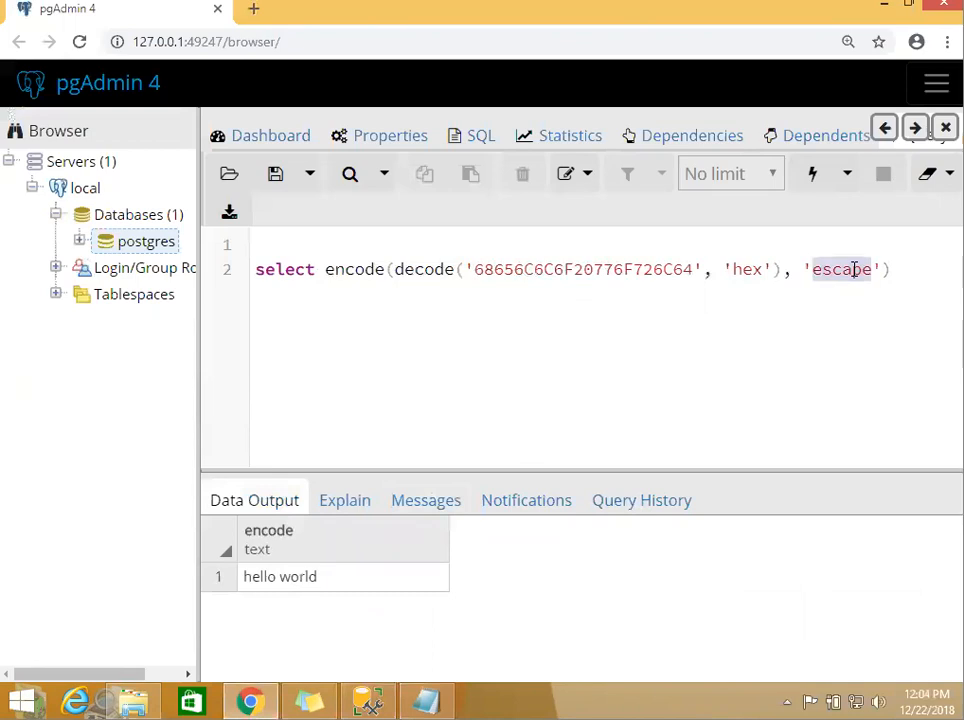
left_click(890, 268)
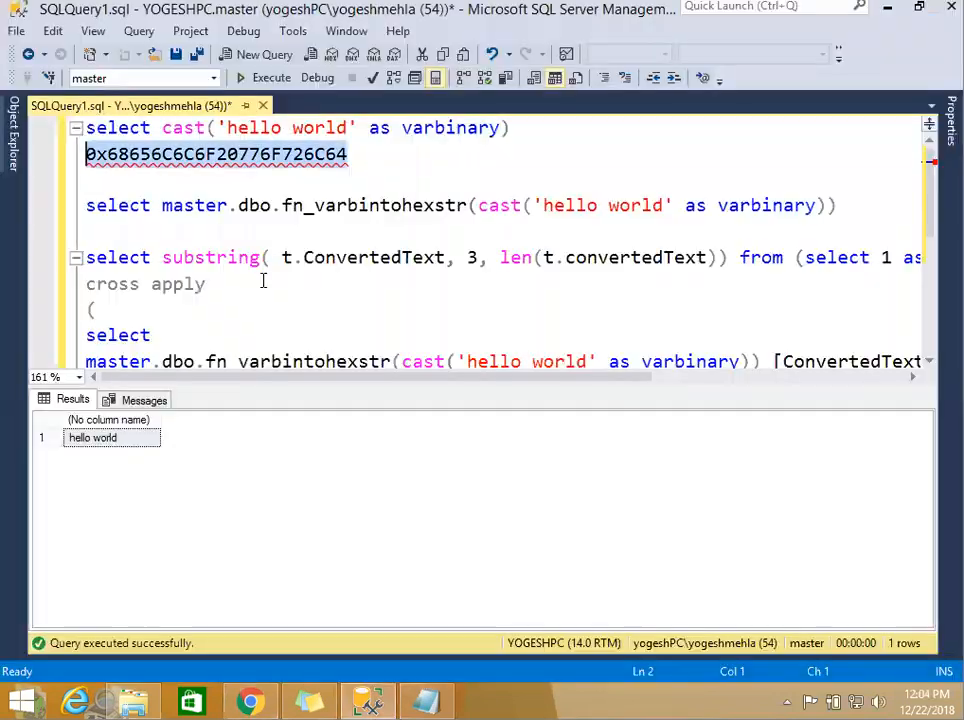
- Delete the pasted hex line and execute master.fn_varbintohexstr on the cast, returning lowercase 0x68656c6c6f20776f726c64
left_click(164, 154)
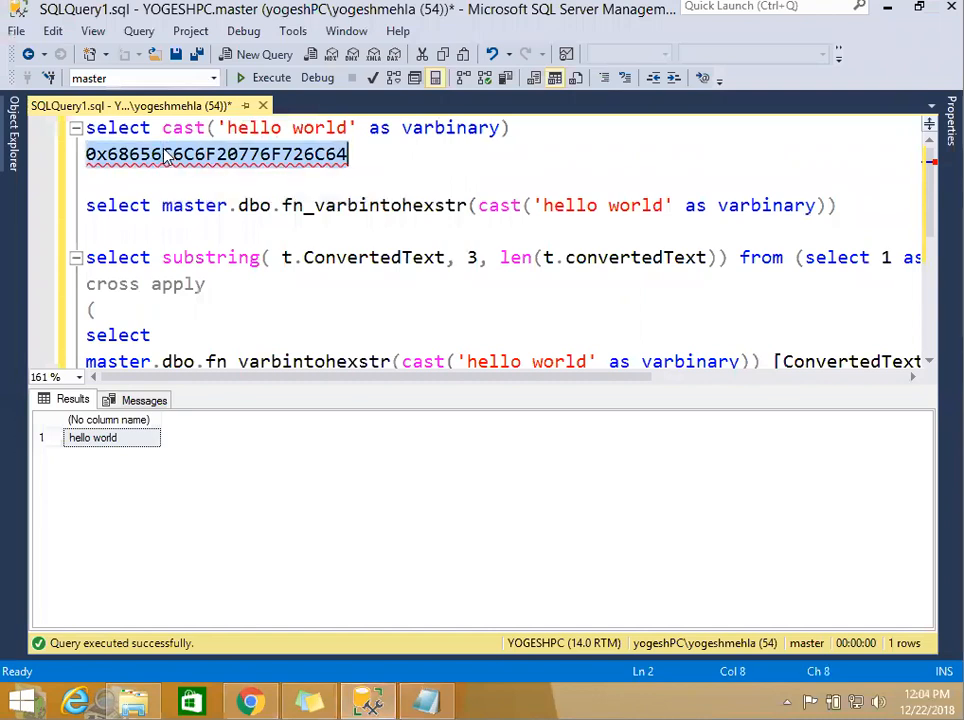
key("Delete")
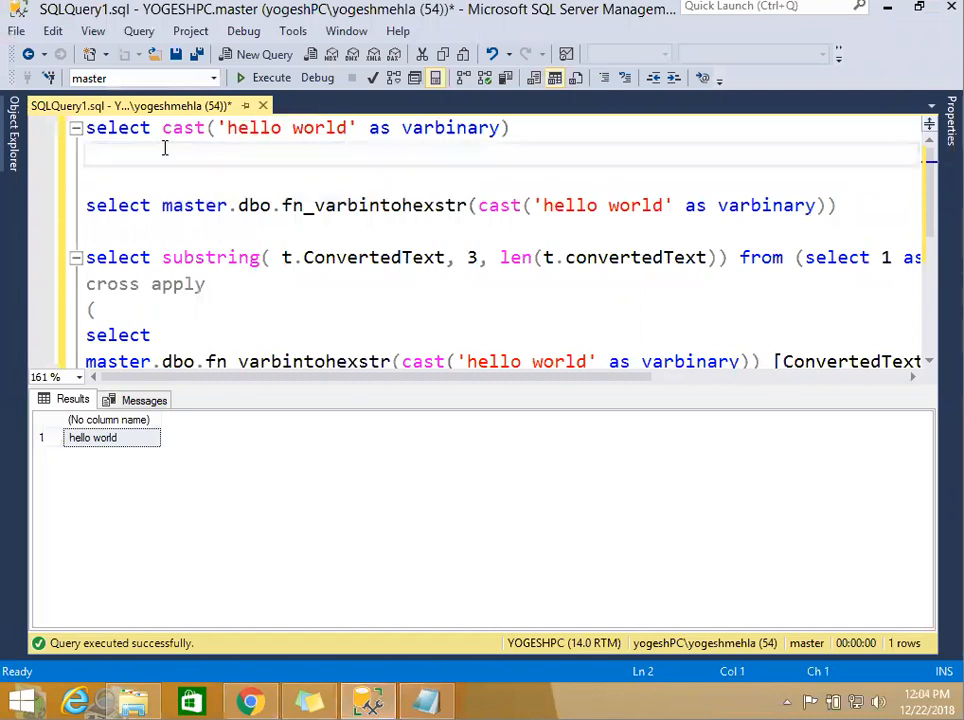
double_click(192, 204)
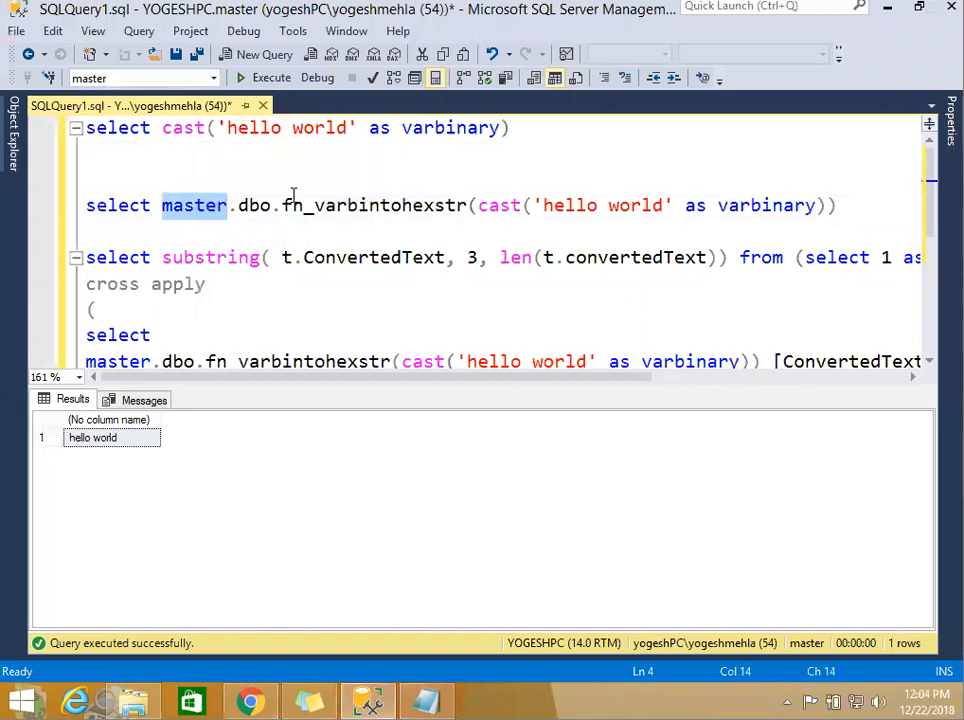
double_click(376, 204)
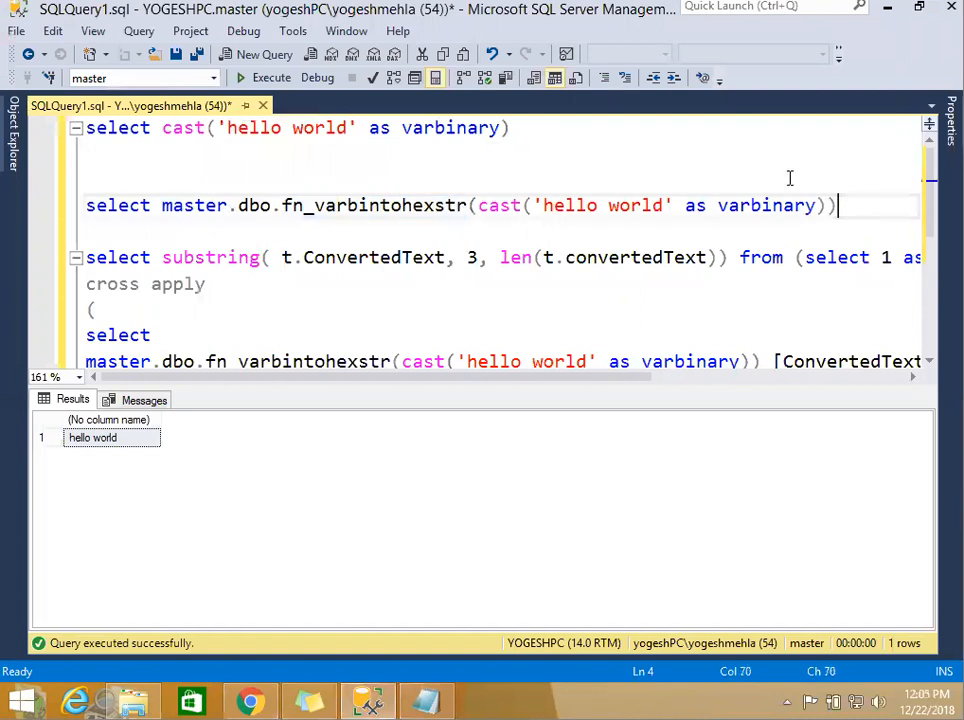
left_click(272, 76)
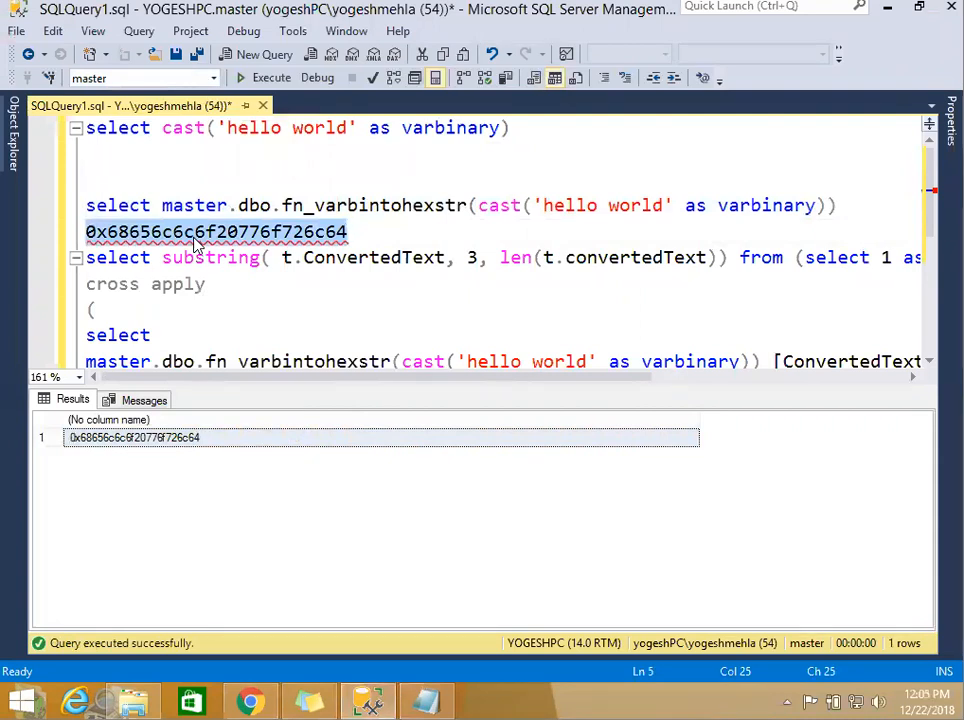
left_click(100, 232)
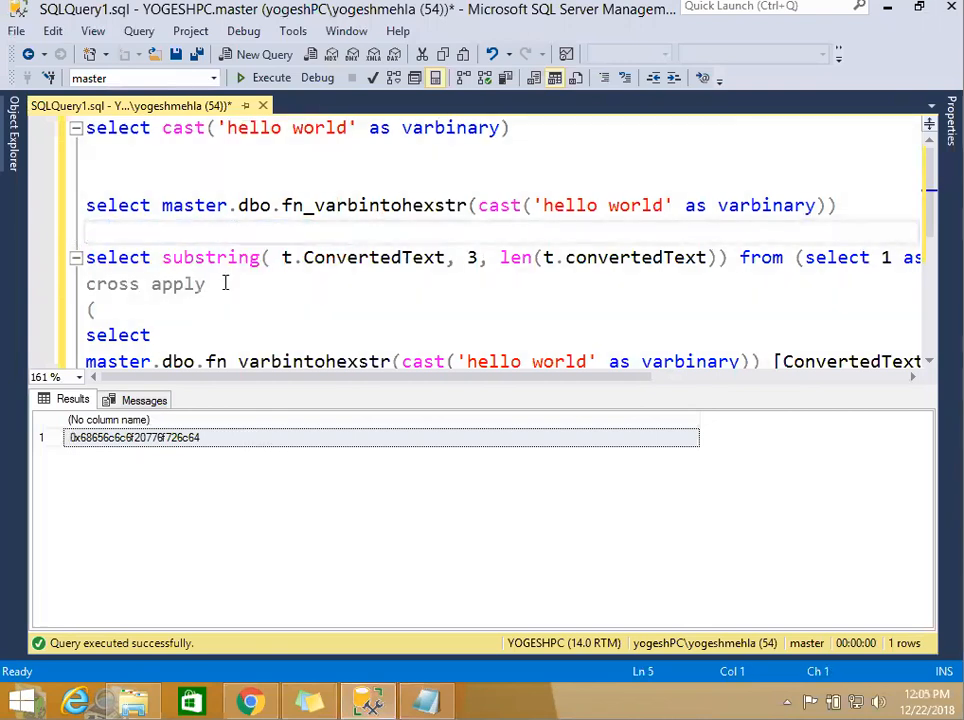
double_click(210, 256)
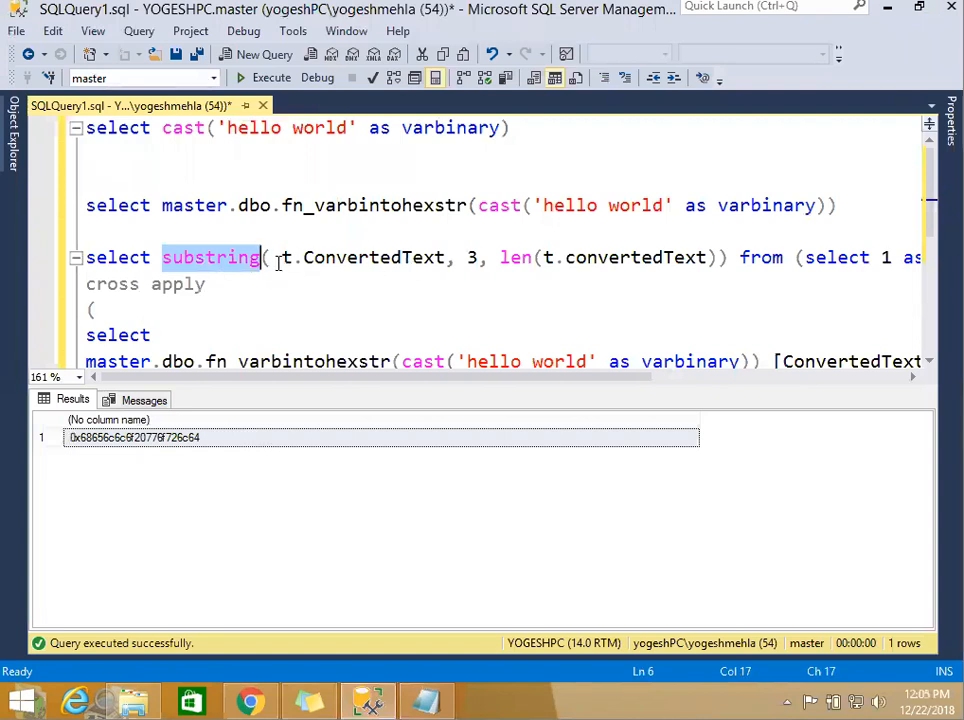
double_click(372, 256)
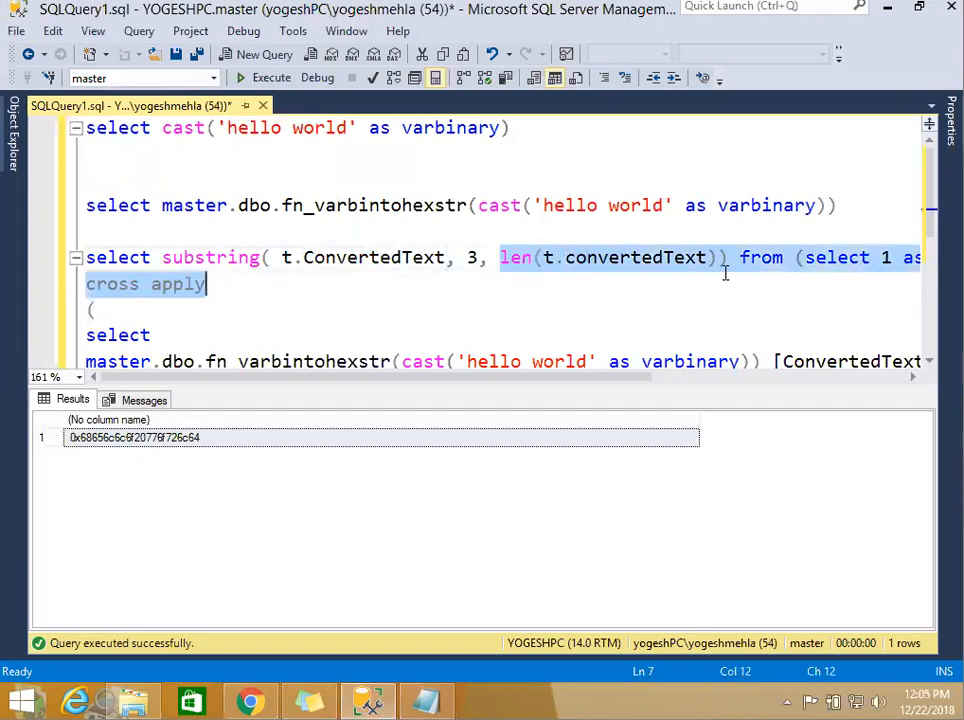
left_click(376, 292)
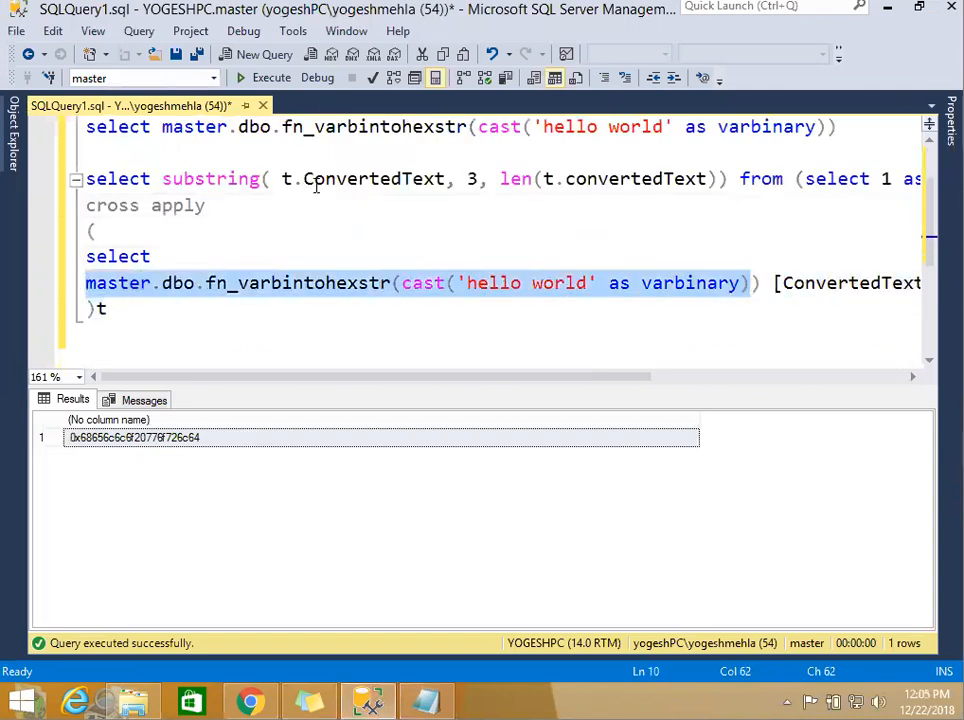
double_click(636, 178)
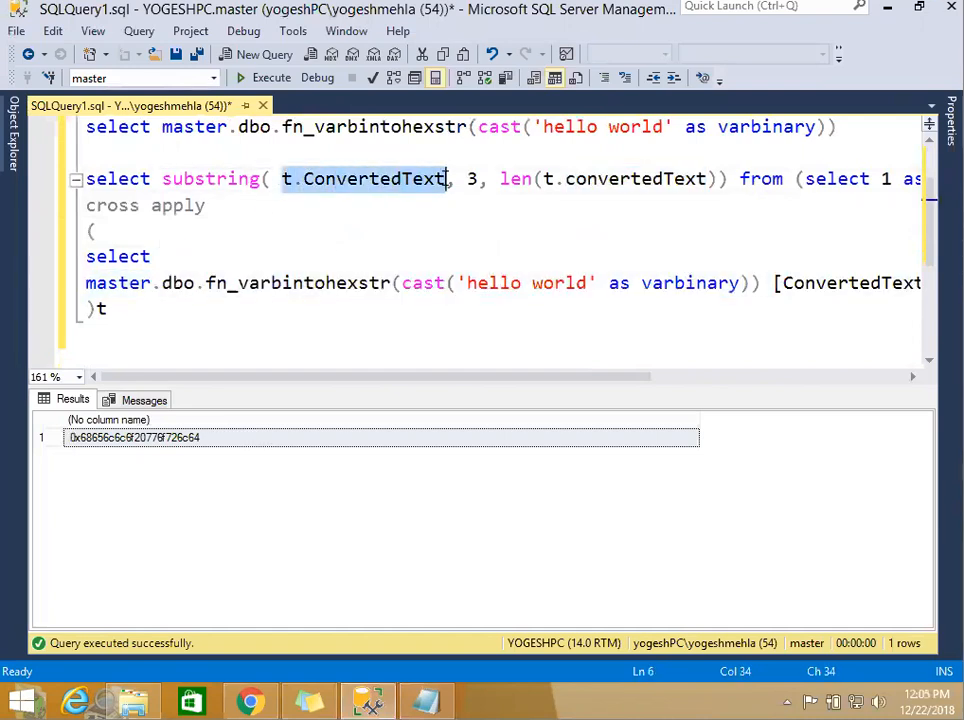
scroll("right", 3)
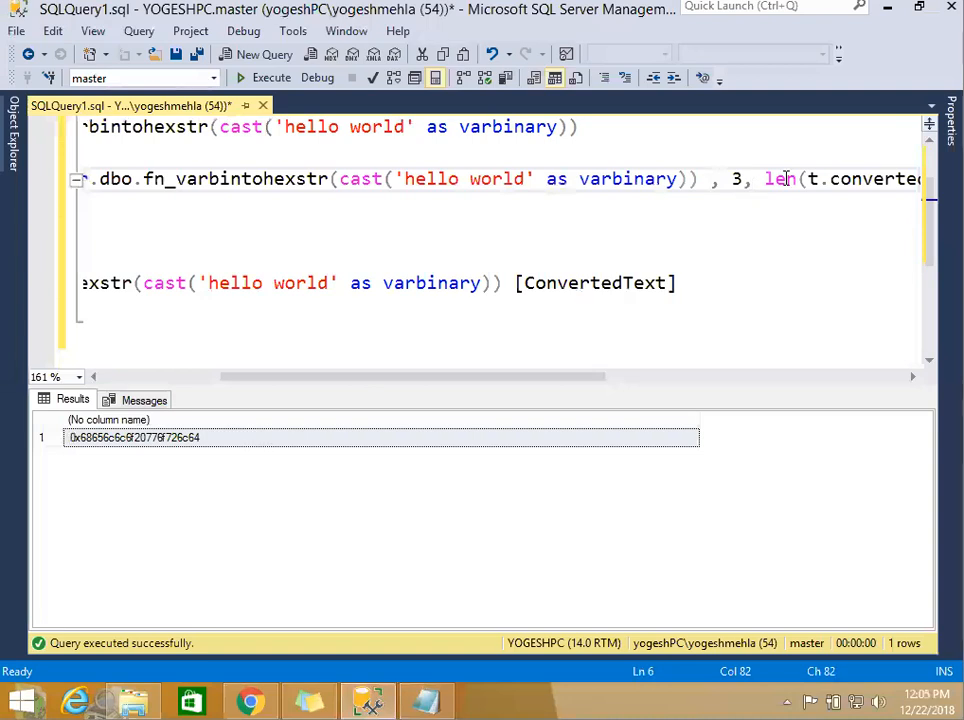
scroll("right", 3)
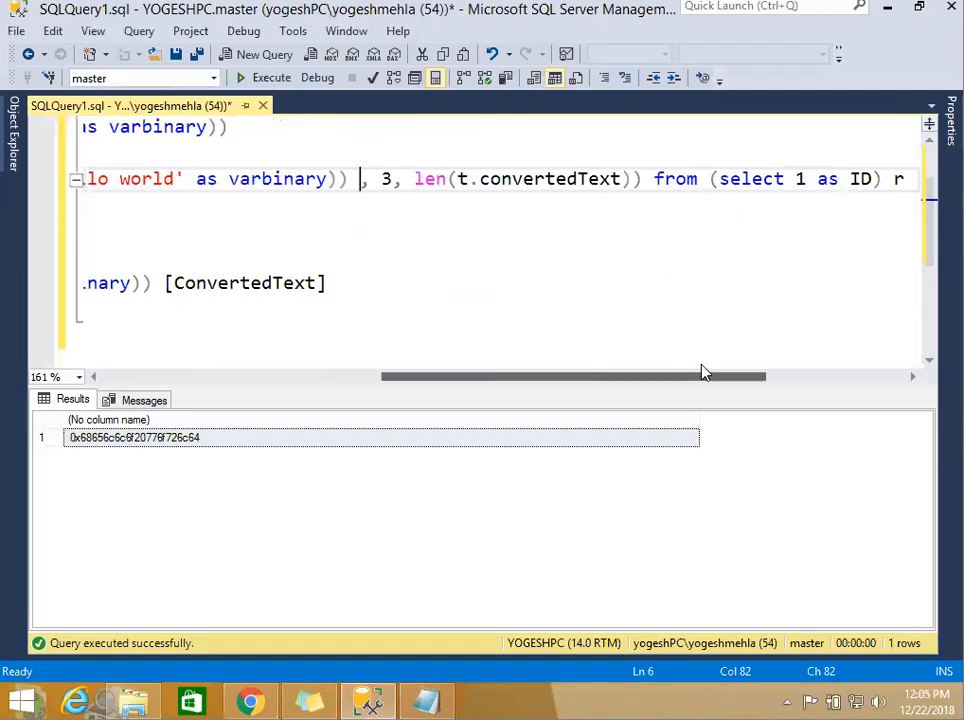
scroll("right", 3)
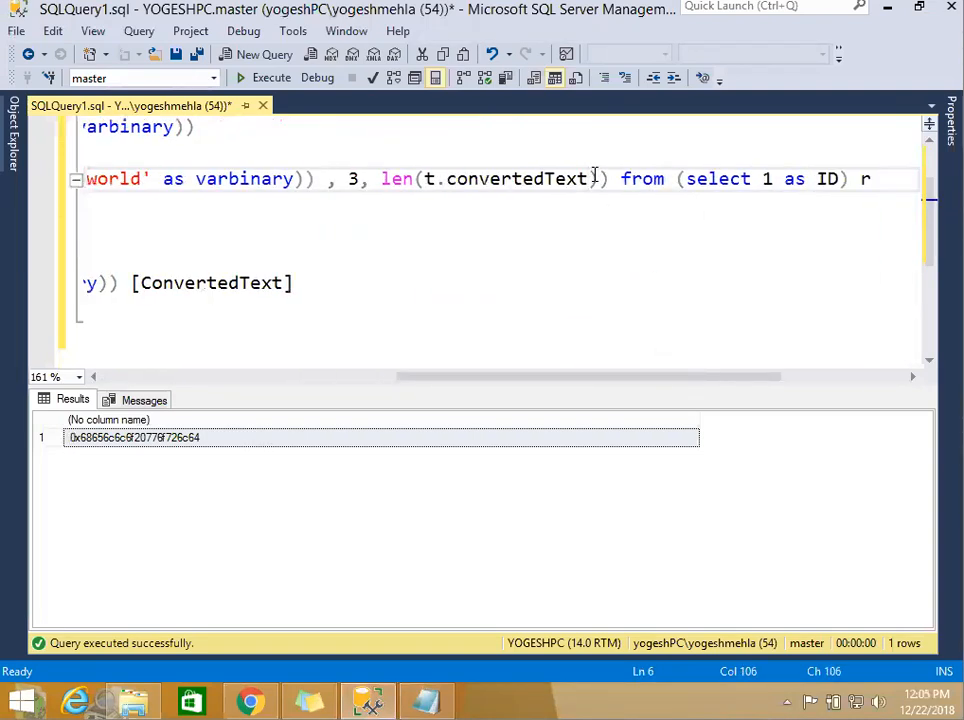
double_click(504, 178)
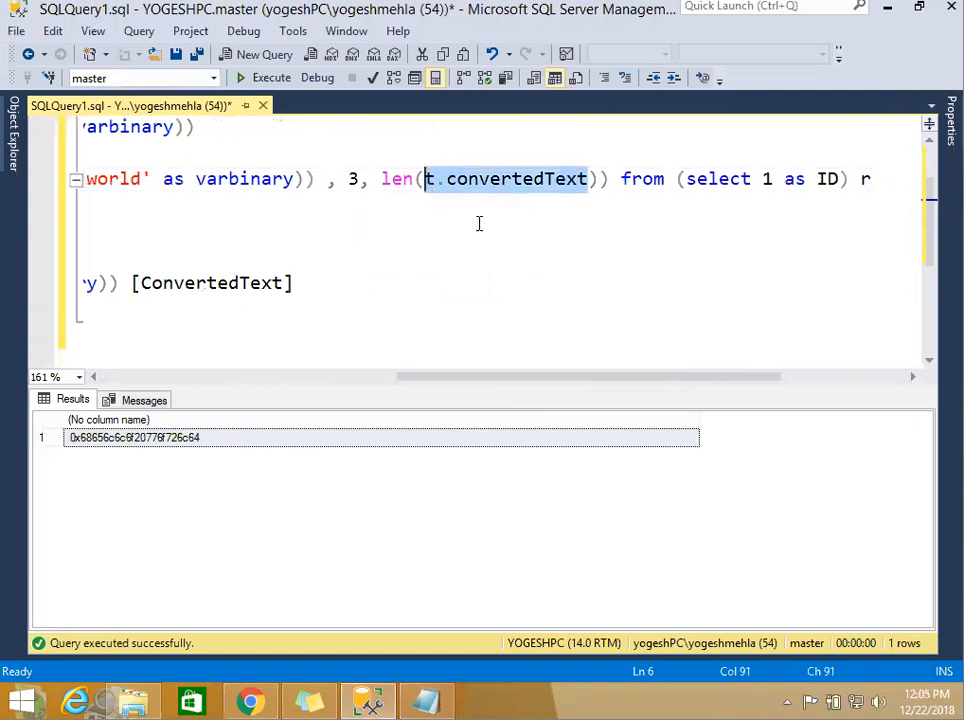
scroll("right", 3)
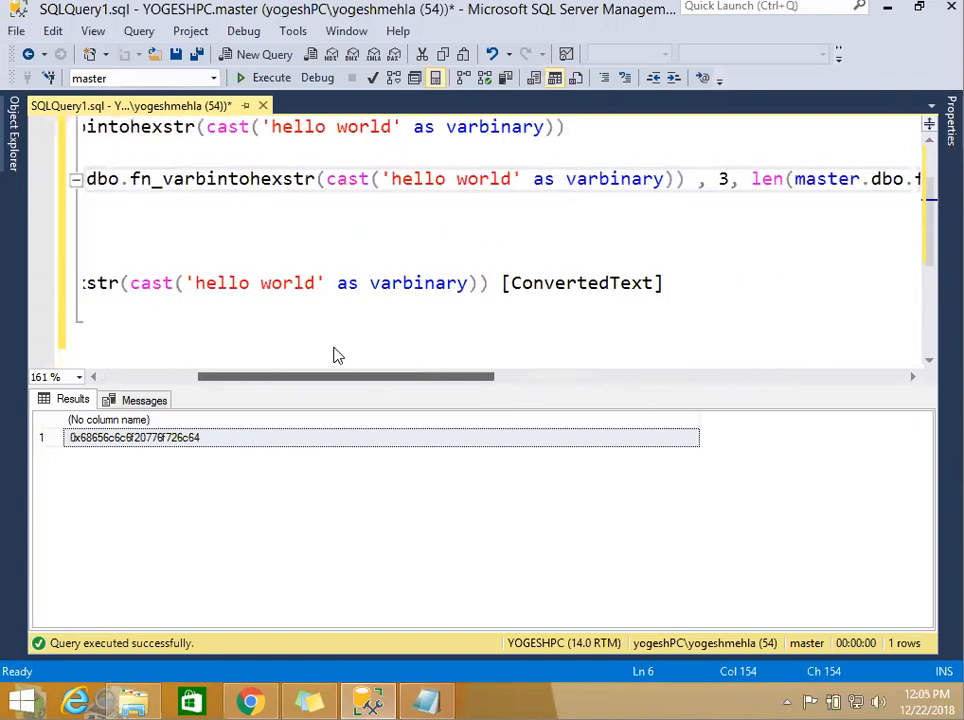
scroll("left", 3)
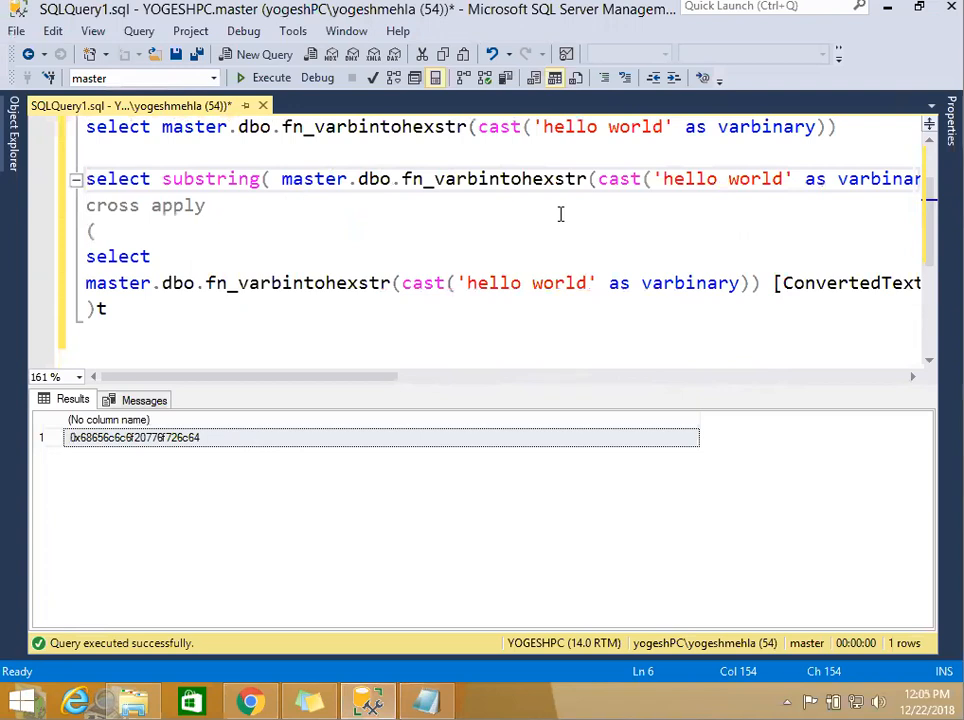
scroll("right", 3)
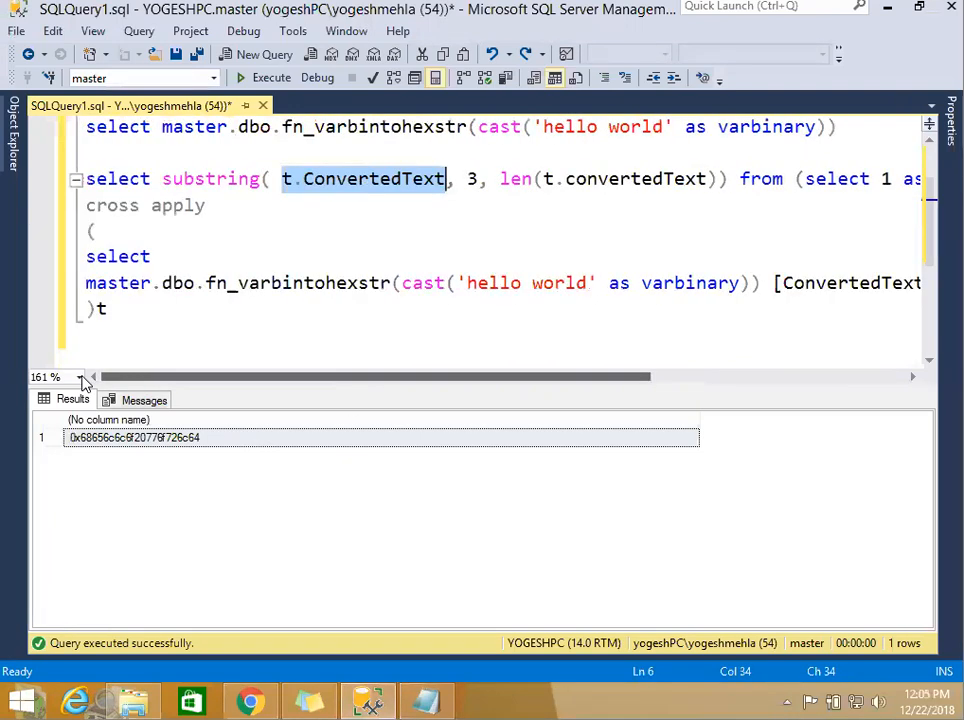
- Execute the substring/cross apply query and take its prefix-free result 68656c6c6f20776f726c64
left_click(512, 336)
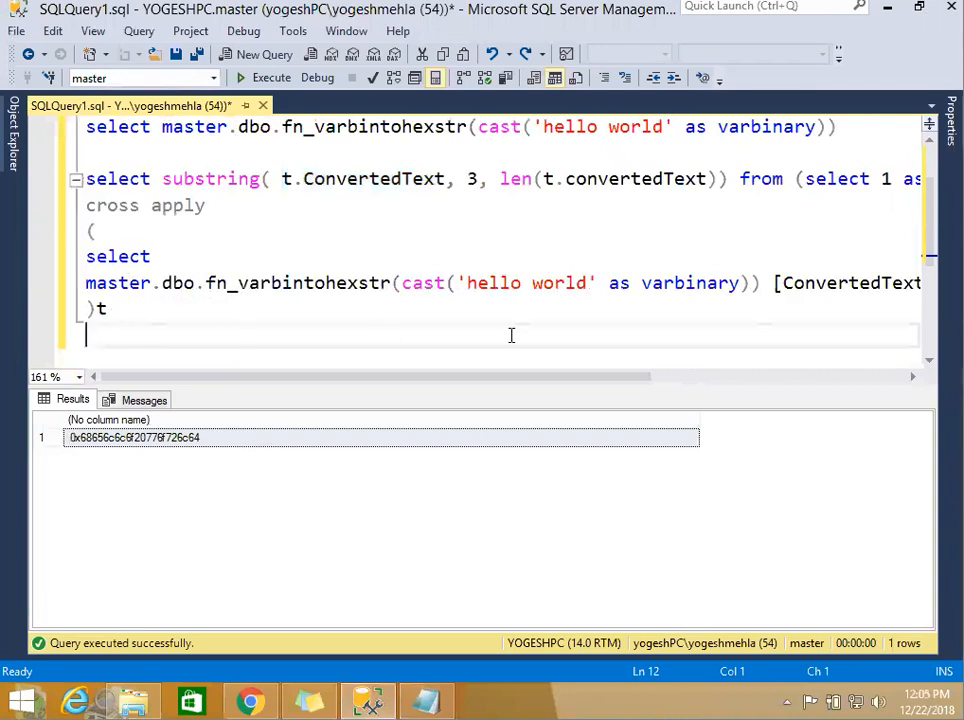
mouse_move(708, 284)
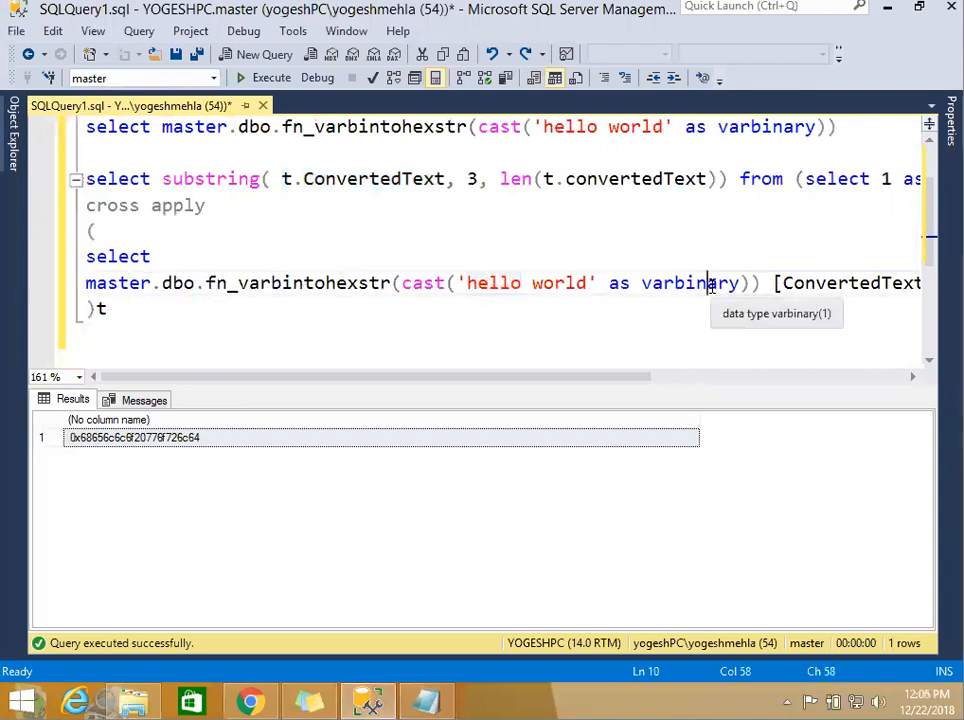
double_click(296, 284)
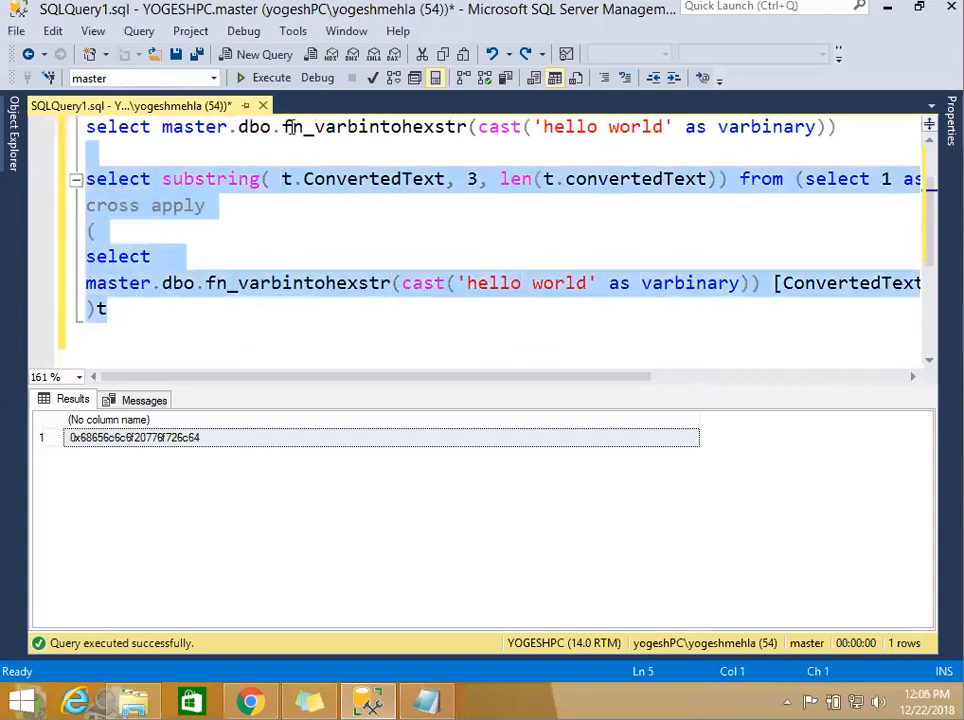
left_click(272, 76)
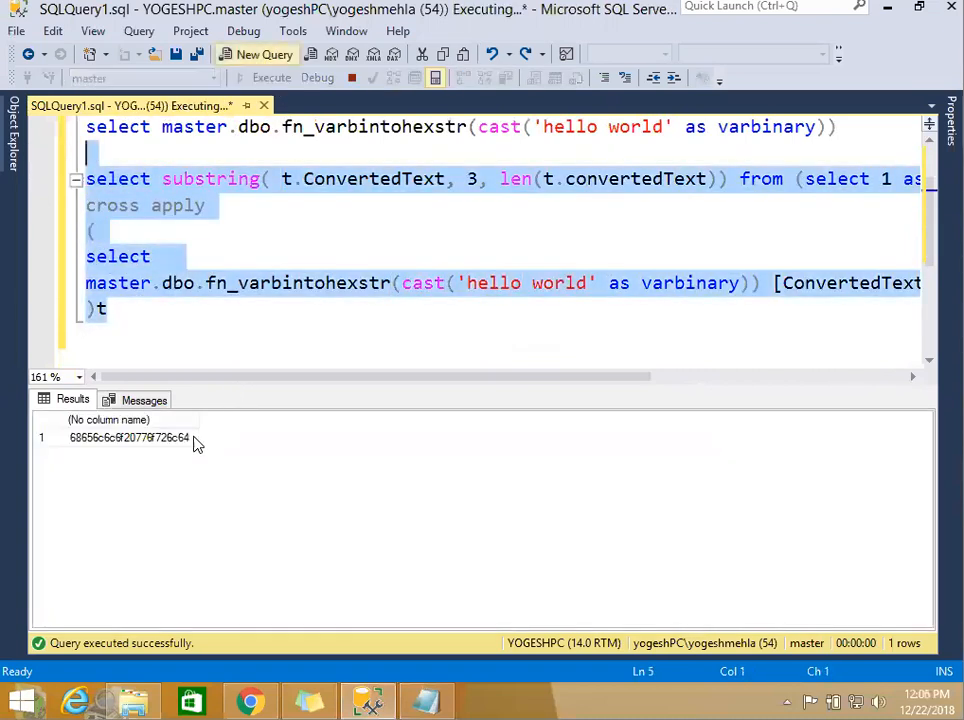
left_click(188, 336)
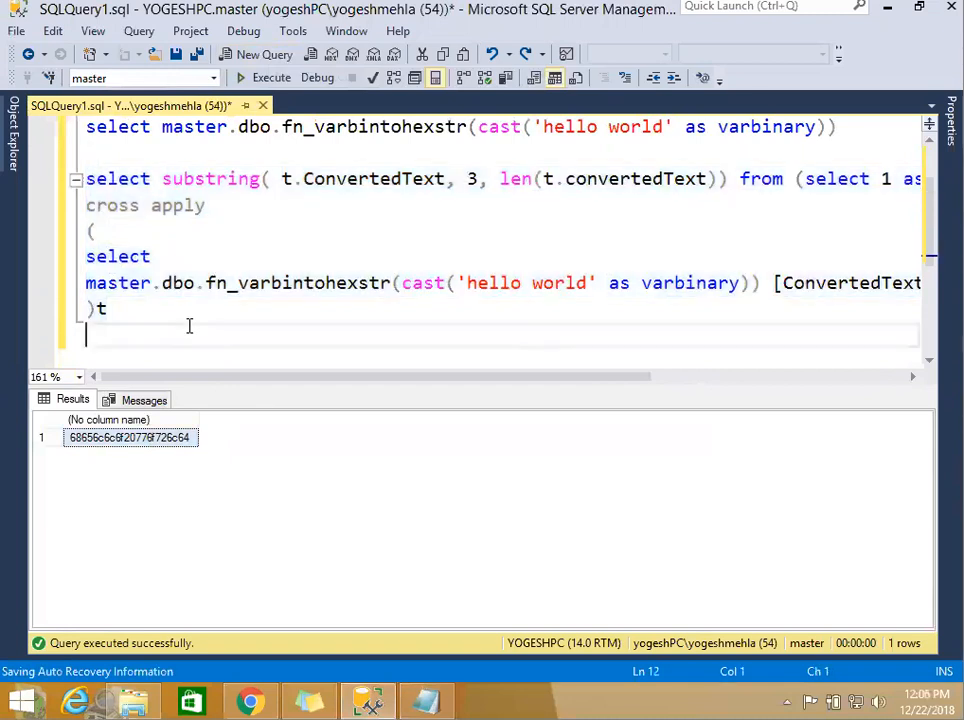
type("68656c6c6f20776f726c64")
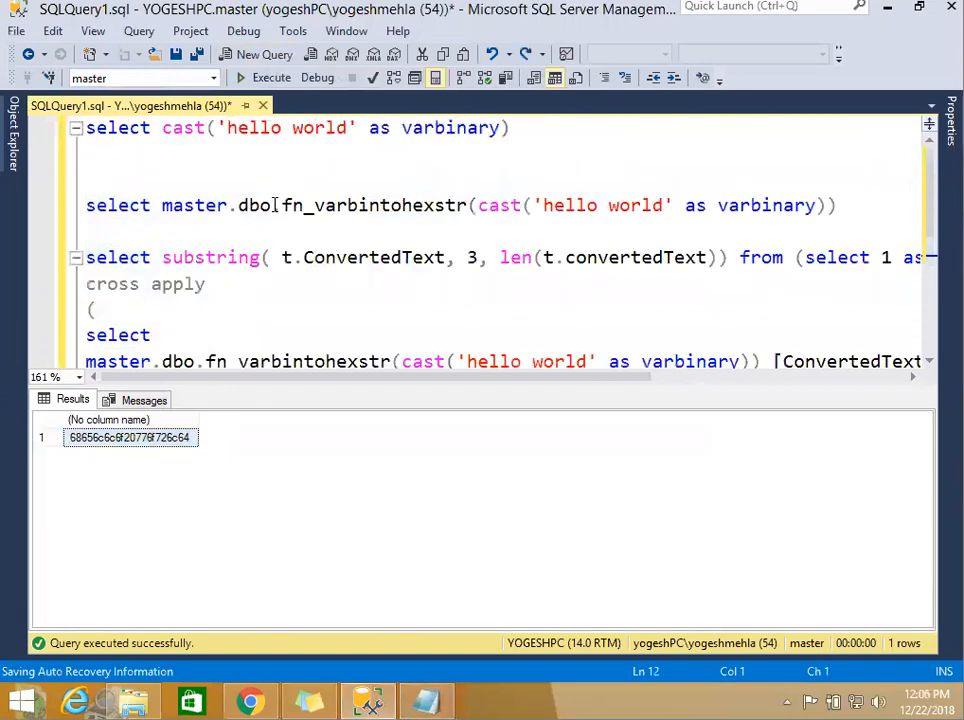
left_click(230, 178)
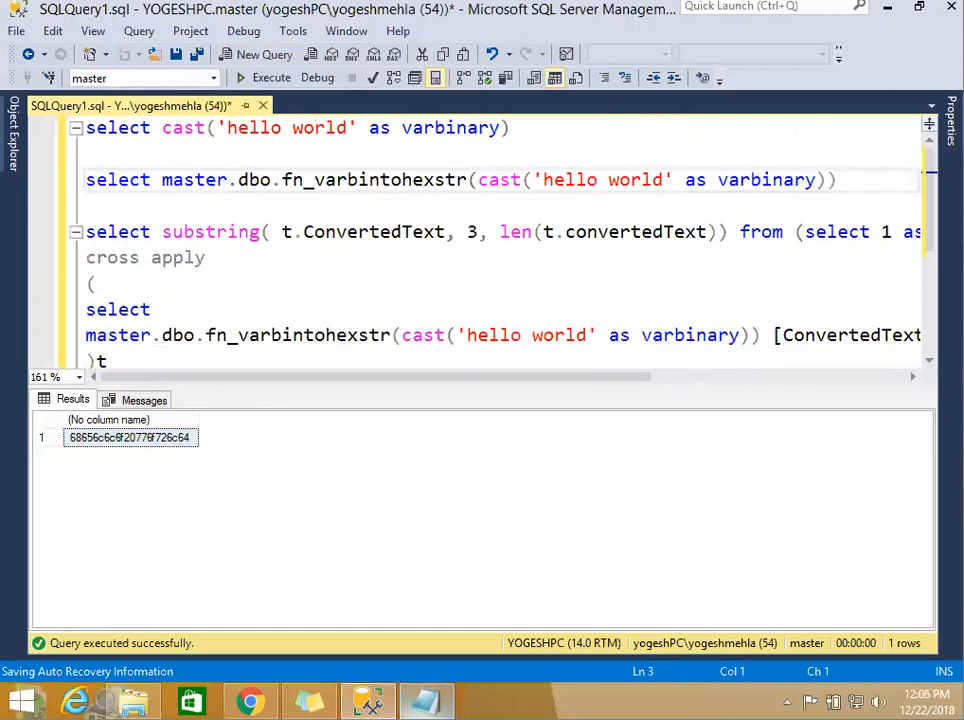
left_click(424, 700)
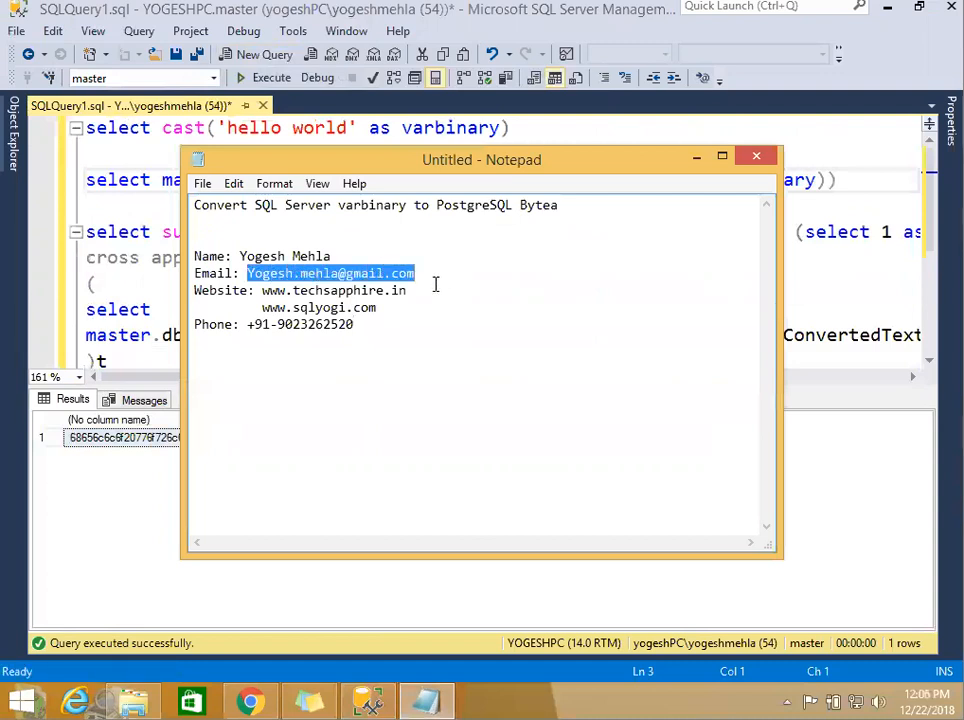
- Highlight the phone number in the Notepad note titled Convert SQL Server varbinary to PostgreSQL Bytea
double_click(298, 324)
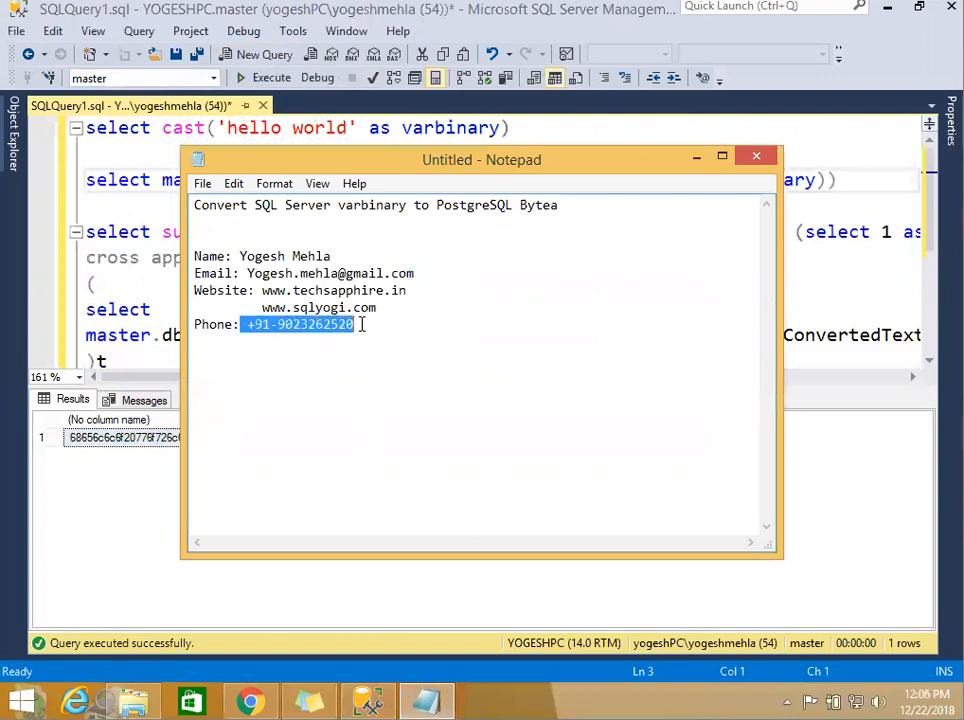
mouse_move(418, 324)
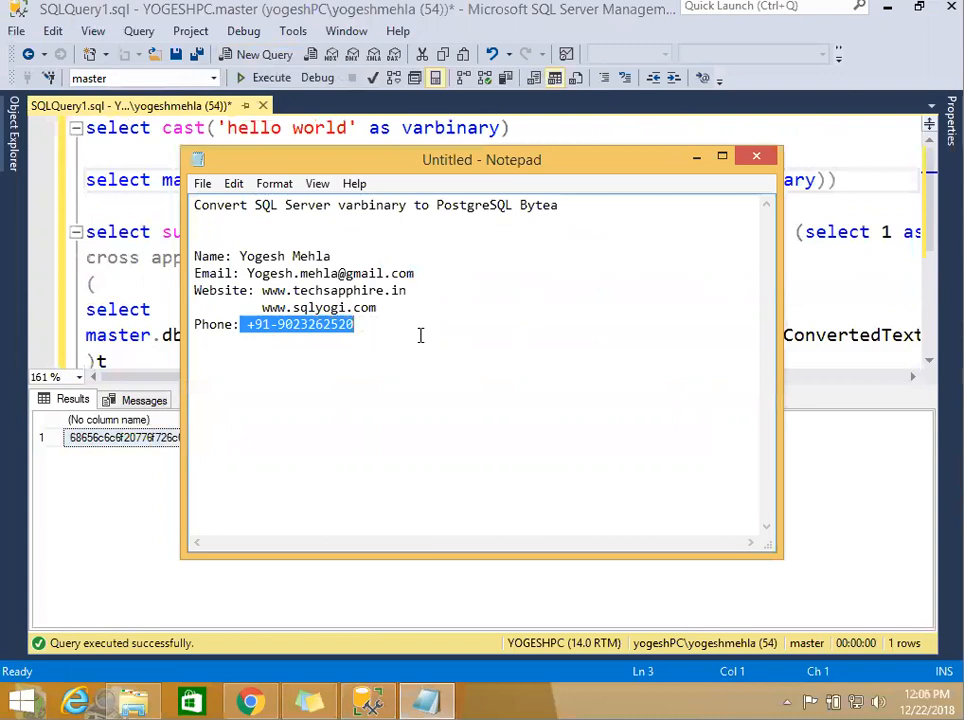
mouse_move(392, 358)
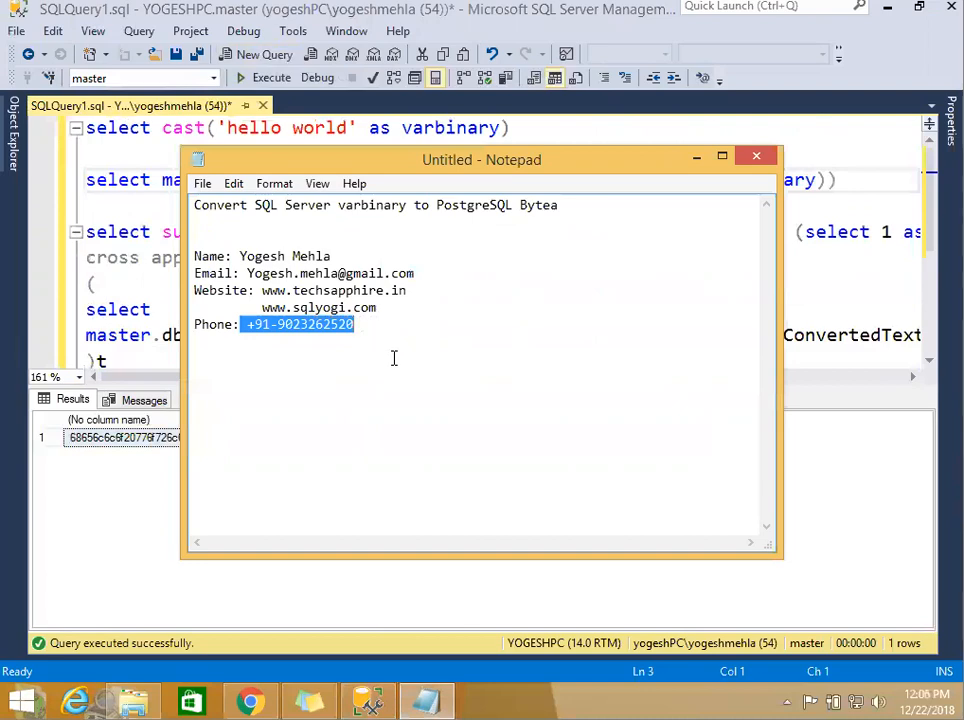